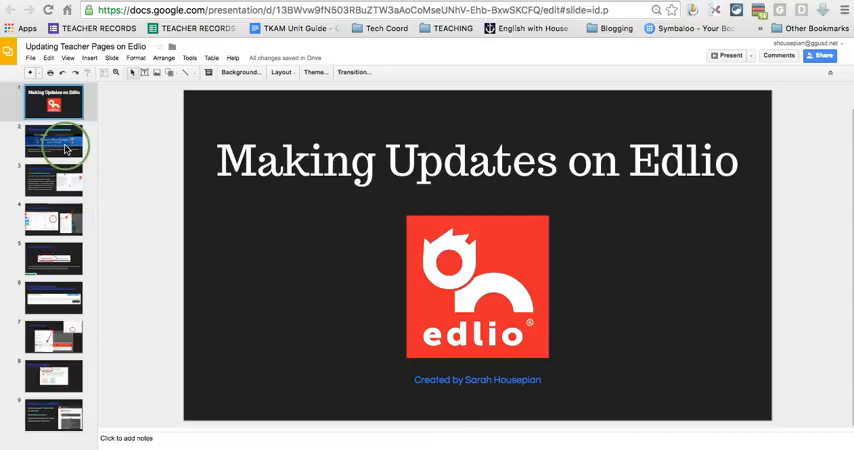
# Advance the deck to the slide about logging into the site's back end.
pyautogui.click(52, 144)
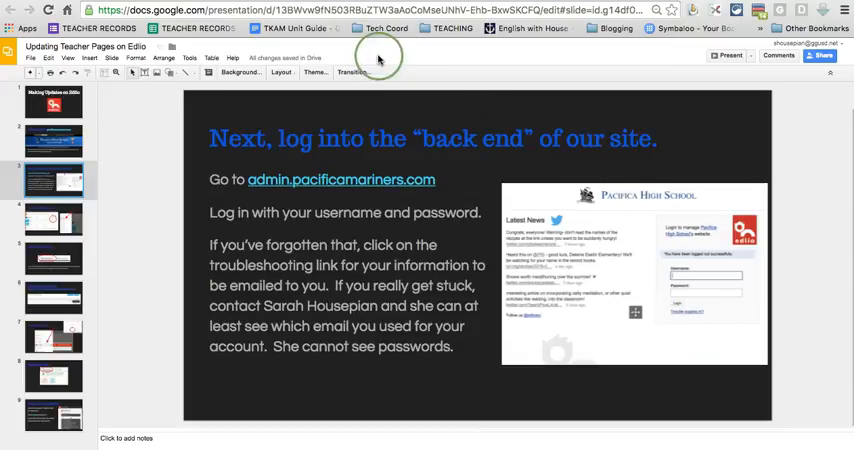
pyautogui.moveTo(380, 60)
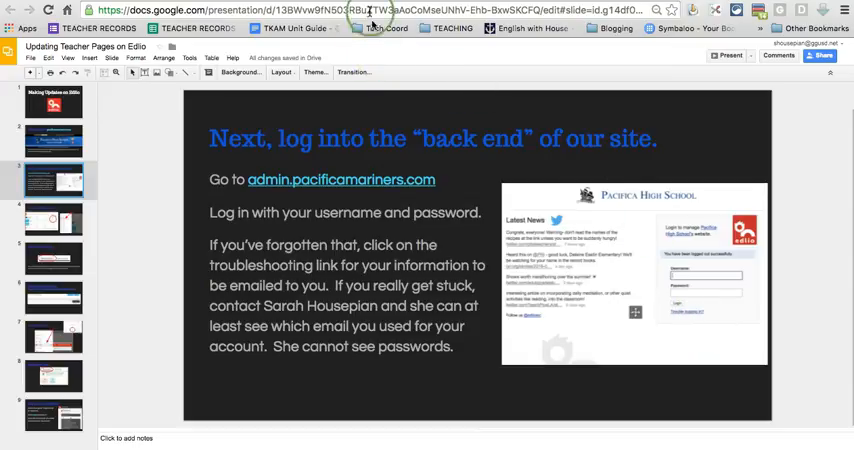
# Log into the Edlio admin site with username 'shousep' and the password.
pyautogui.click(340, 180)
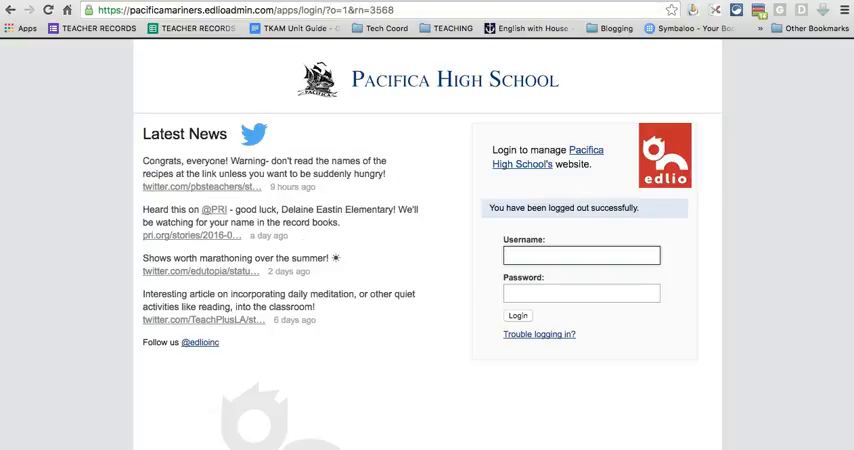
pyautogui.write('shousepian')
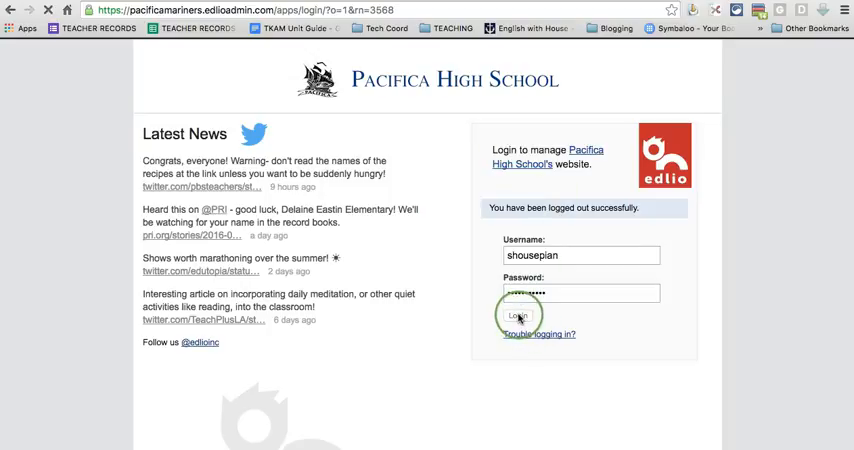
pyautogui.click(518, 316)
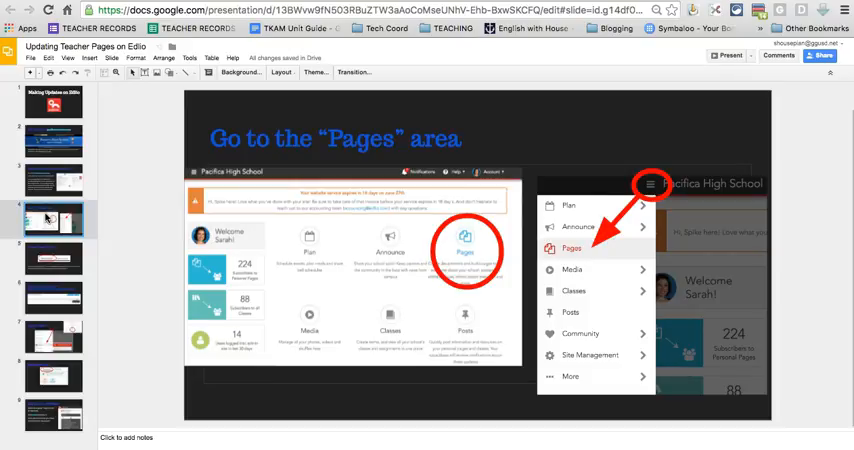
pyautogui.moveTo(414, 224)
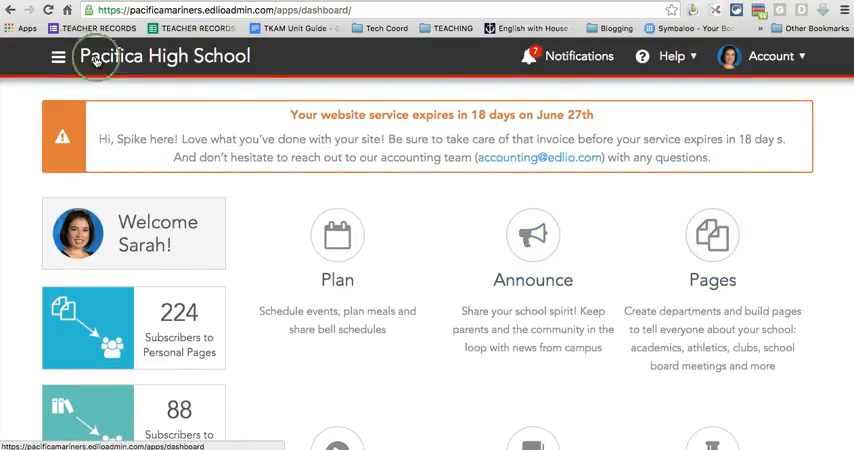
# Go to the Pages area from the Edlio hamburger menu.
pyautogui.click(58, 56)
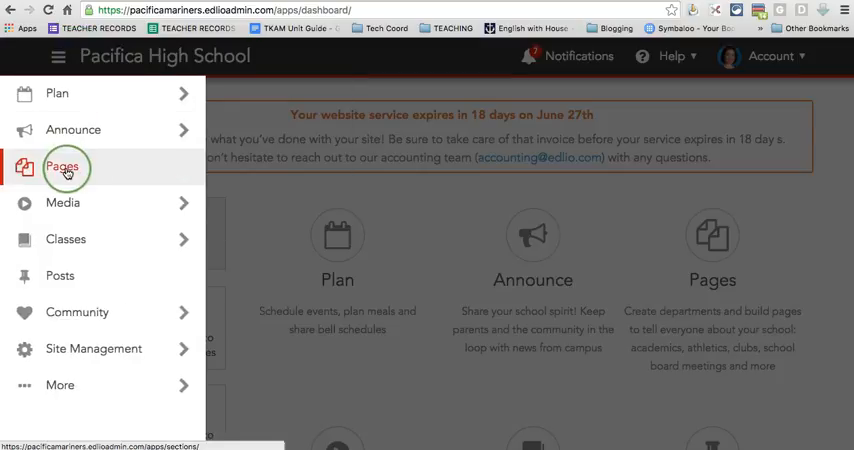
pyautogui.click(64, 166)
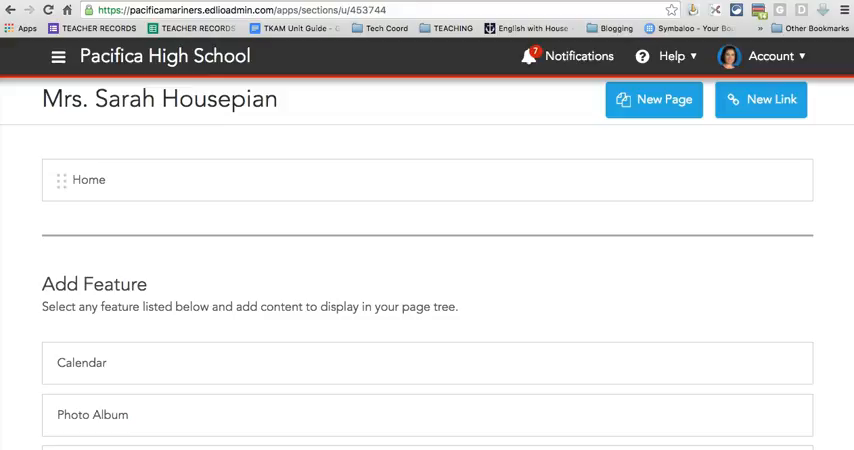
pyautogui.moveTo(174, 170)
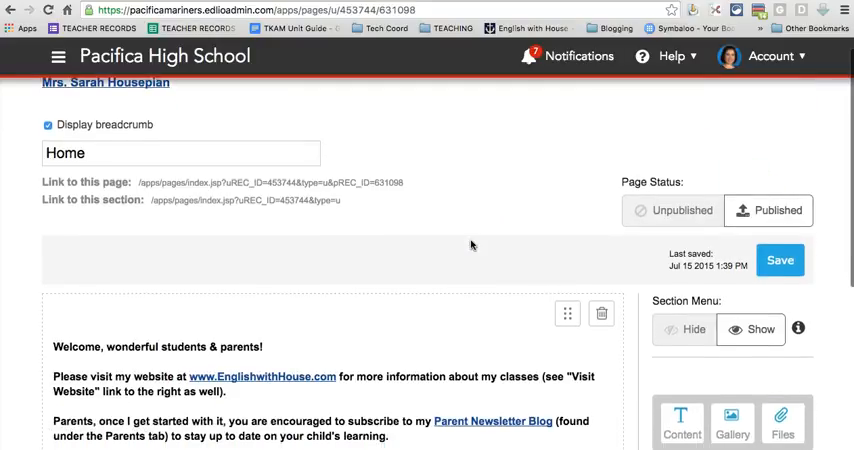
# Add a new text Content block below the welcome message on the Home page.
pyautogui.scroll(-3)
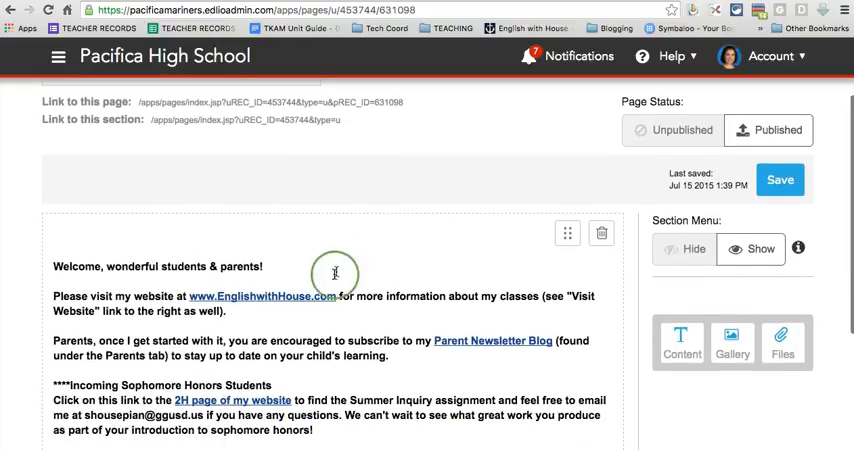
pyautogui.moveTo(412, 318)
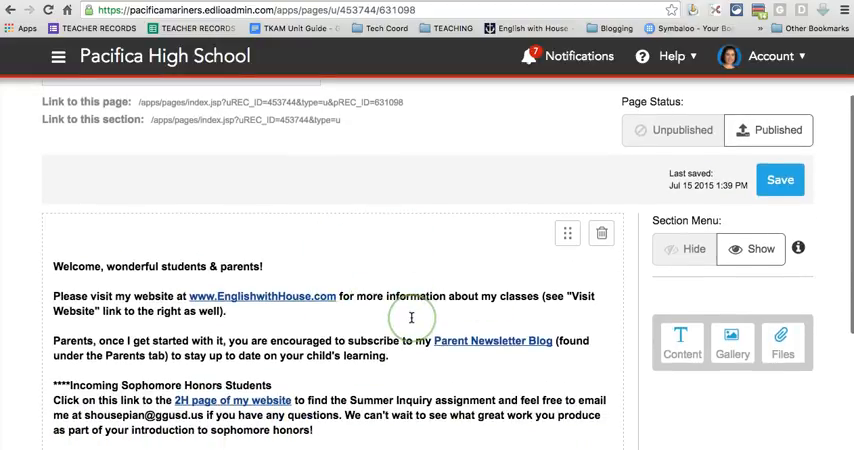
pyautogui.scroll(-3)
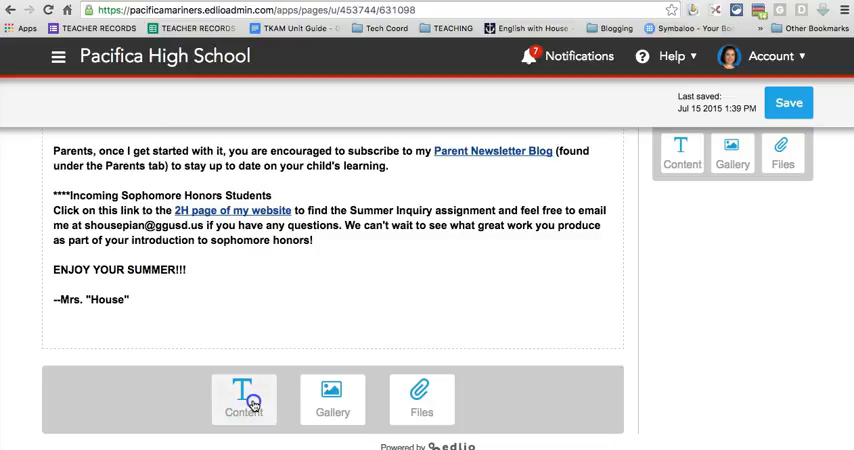
pyautogui.click(244, 400)
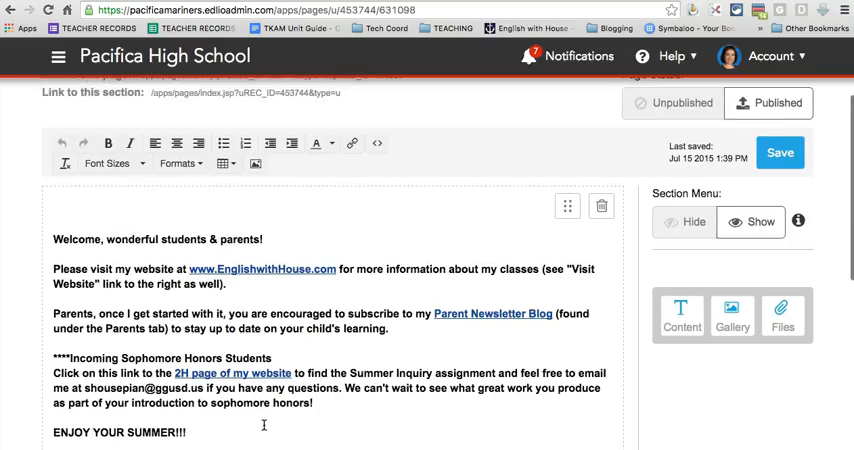
pyautogui.scroll(-3)
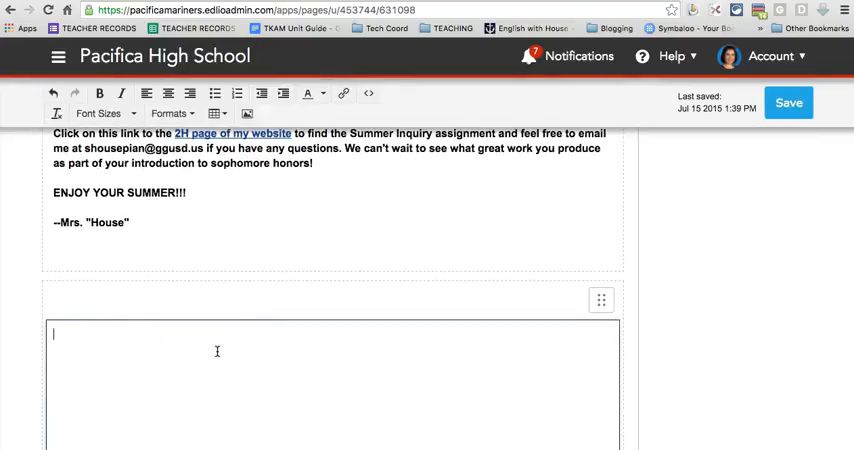
# Fill the block with "Welcome to my class....here's information you need to know...etc....etc...".
pyautogui.write('Welcome to')
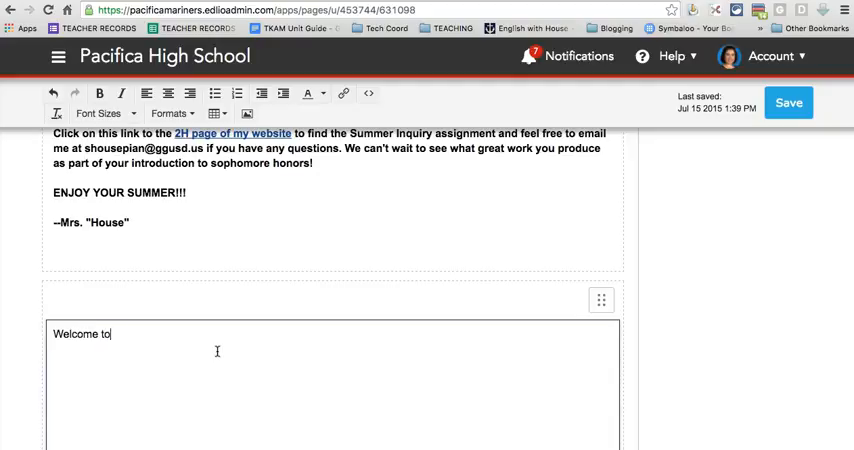
pyautogui.write('my class....here')
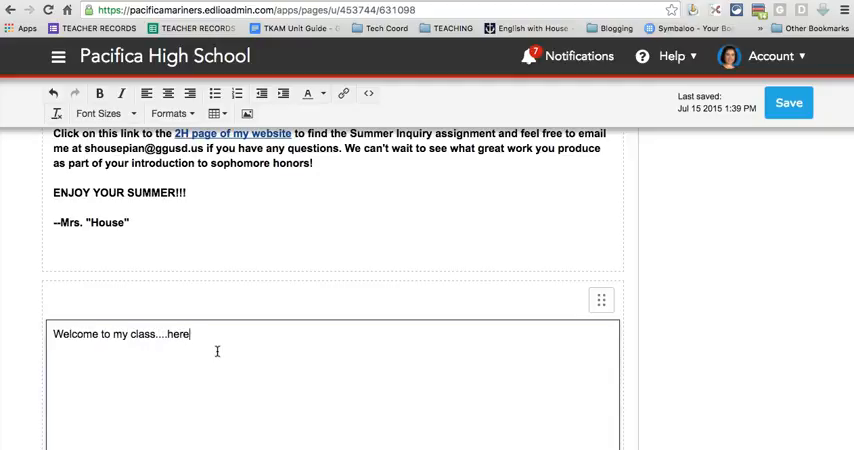
pyautogui.write("'s information")
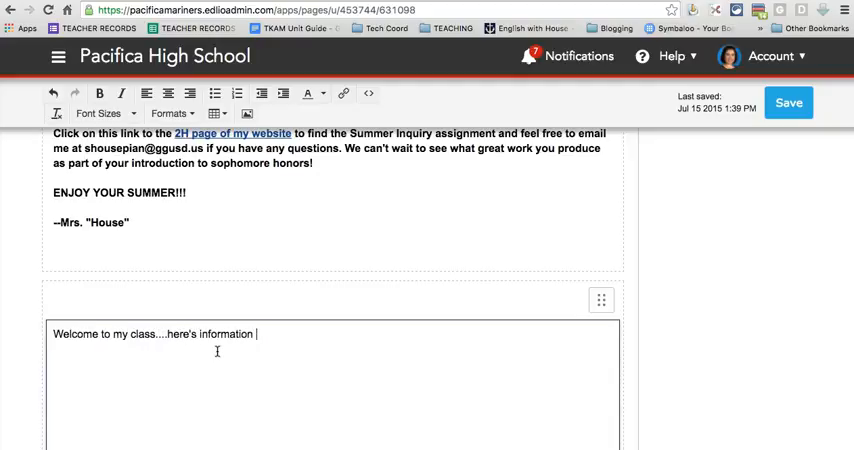
pyautogui.write('you need to know')
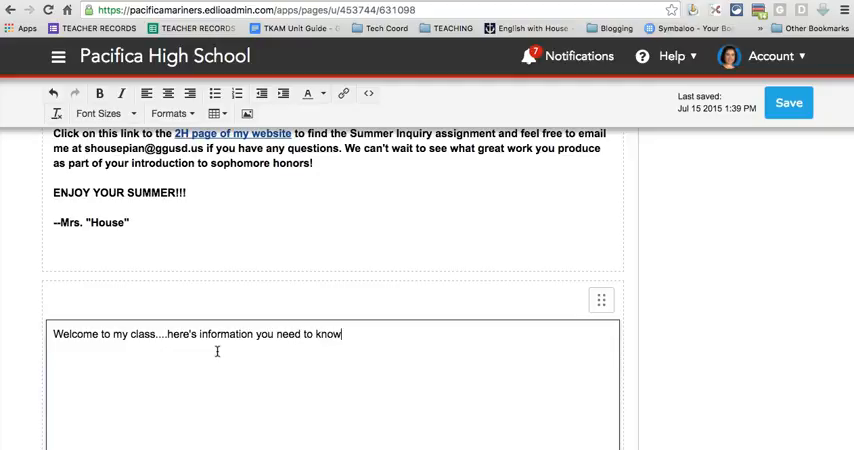
pyautogui.write('...etc....etc....')
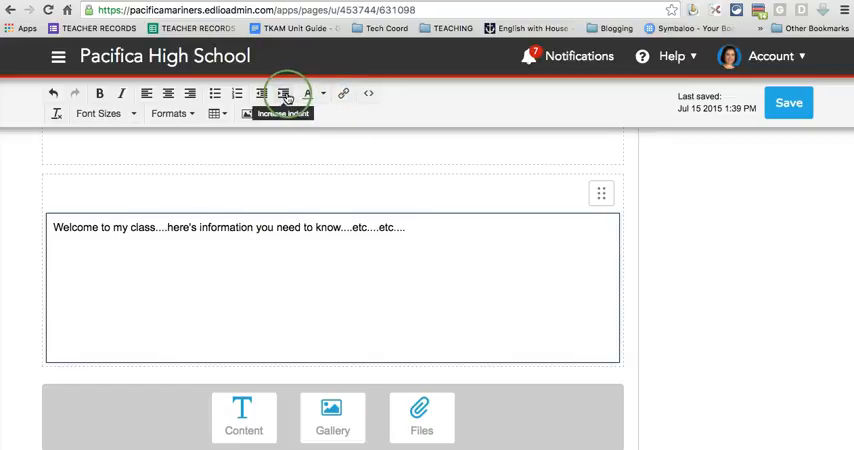
pyautogui.moveTo(238, 92)
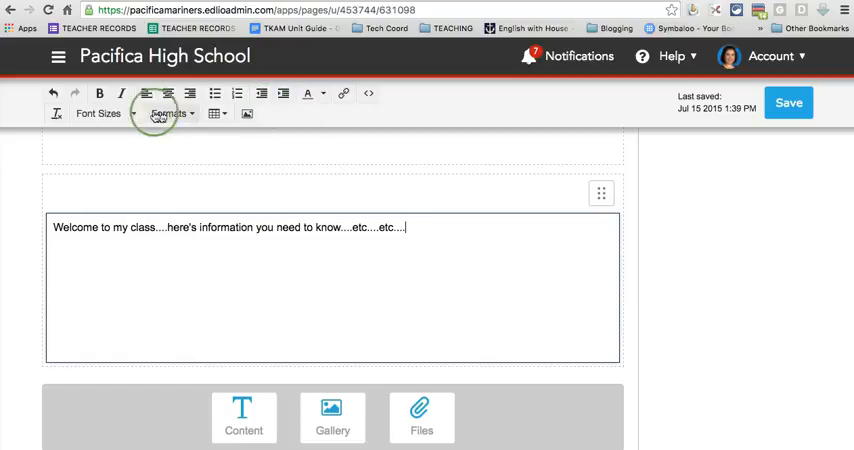
pyautogui.moveTo(212, 114)
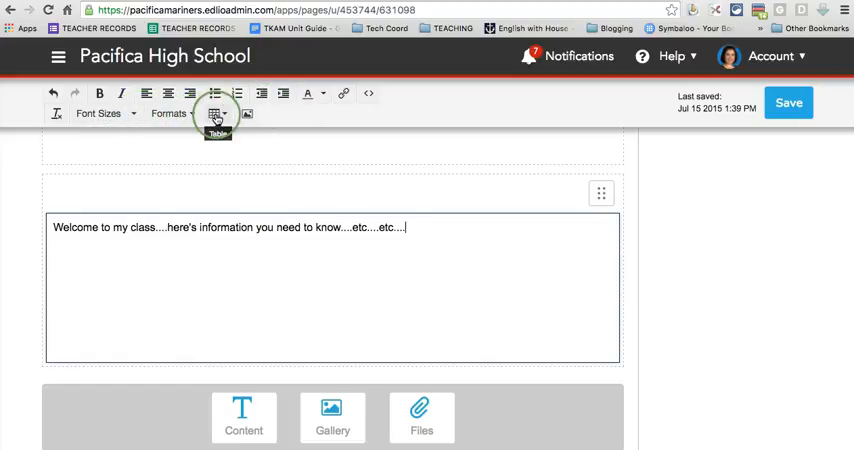
pyautogui.moveTo(246, 114)
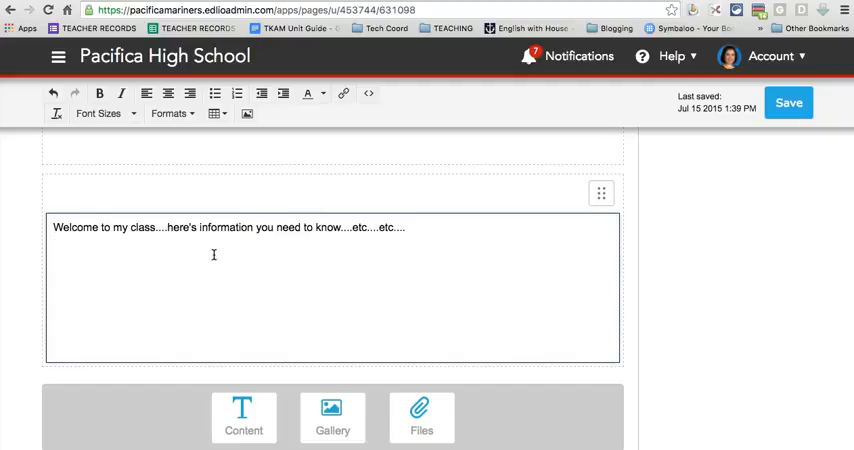
# Add the word 'Website' beneath the welcome text and start linking it.
pyautogui.write('Website')
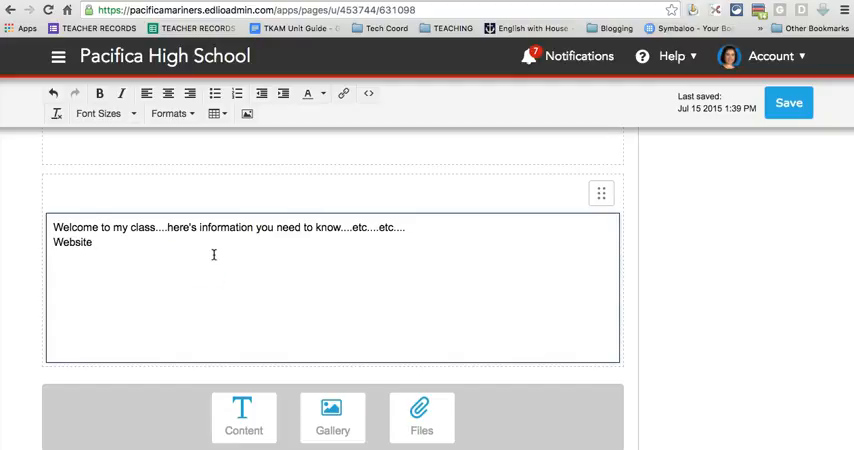
pyautogui.doubleClick(72, 242)
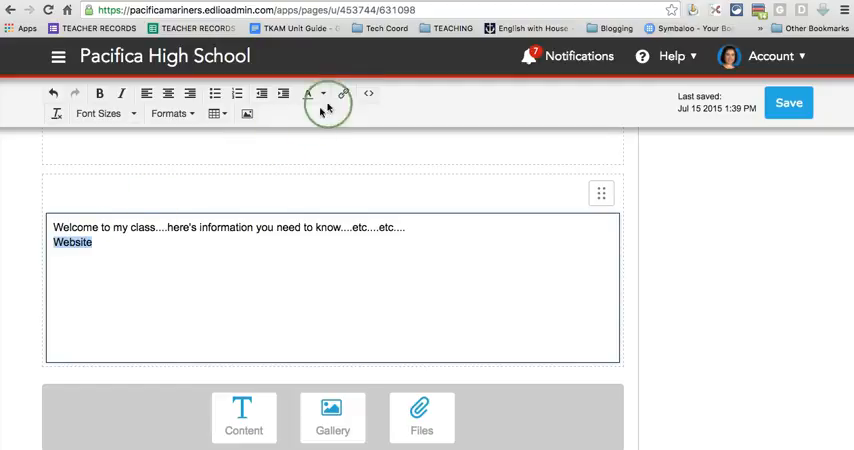
pyautogui.click(344, 92)
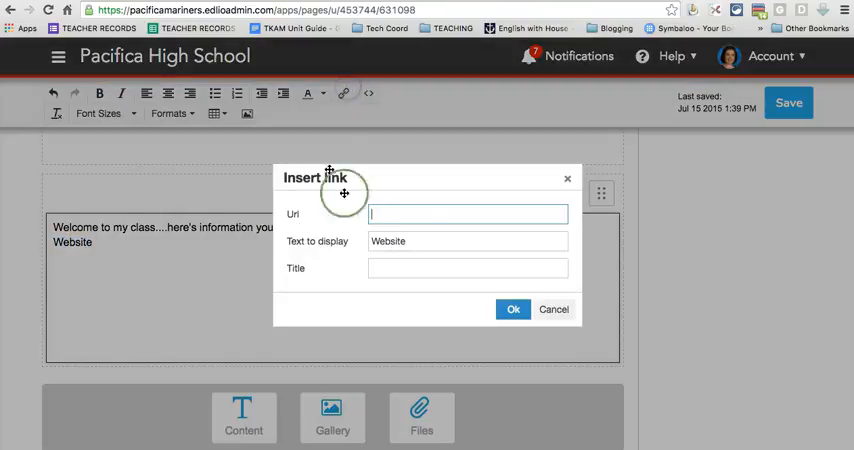
pyautogui.write('www.web')
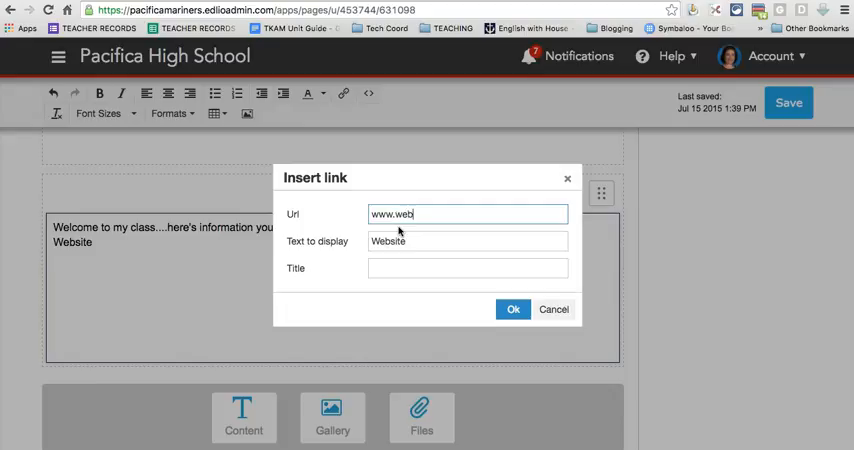
pyautogui.write('site.com')
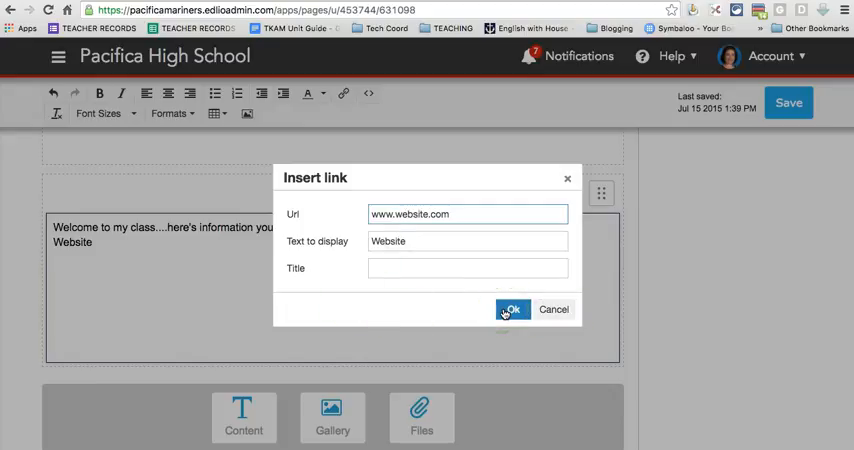
pyautogui.click(512, 308)
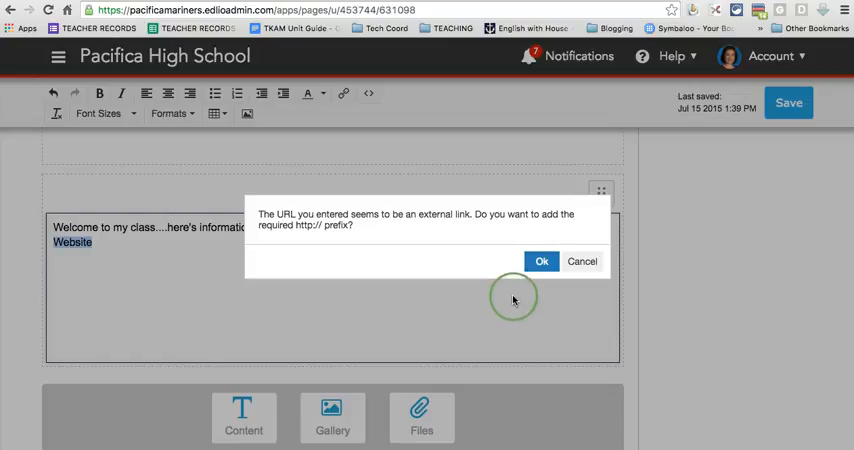
pyautogui.click(540, 260)
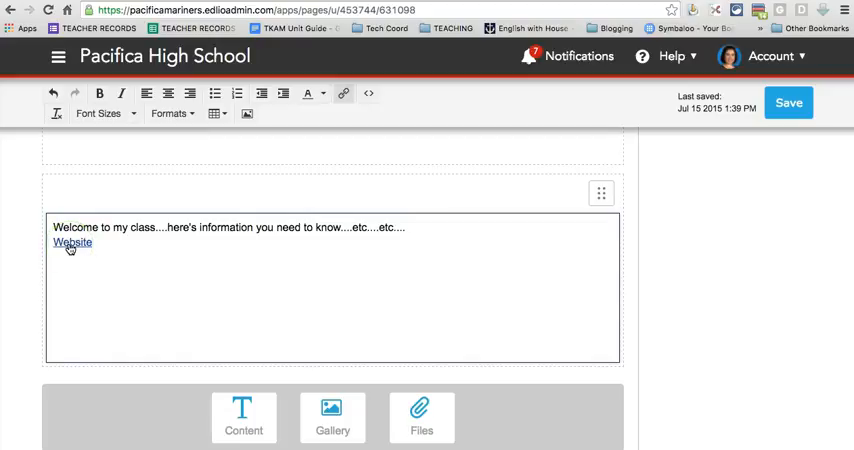
pyautogui.moveTo(204, 260)
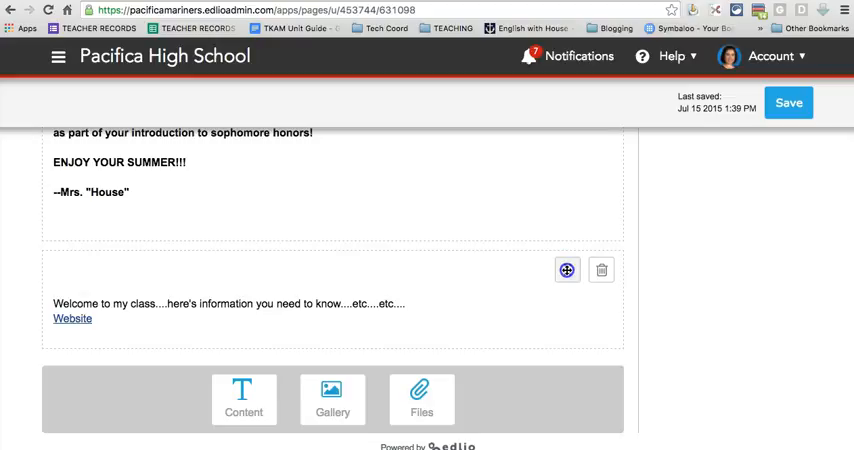
# Remove the test welcome block with its Website link from the Home page.
pyautogui.scroll(-3)
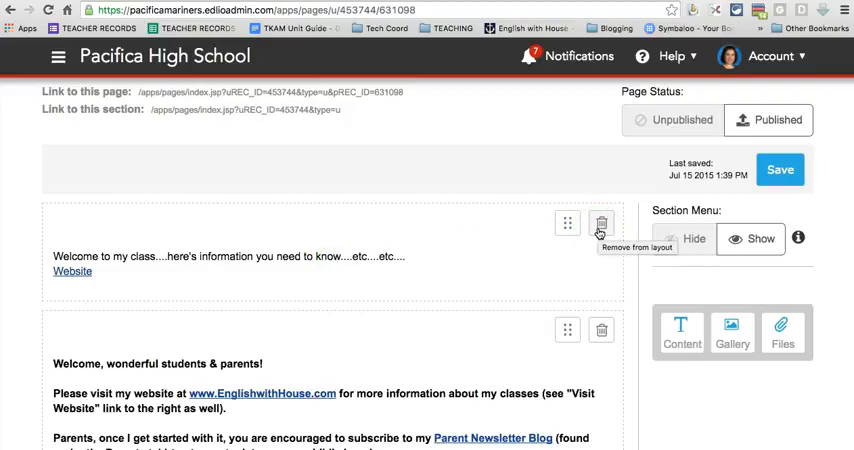
pyautogui.click(600, 224)
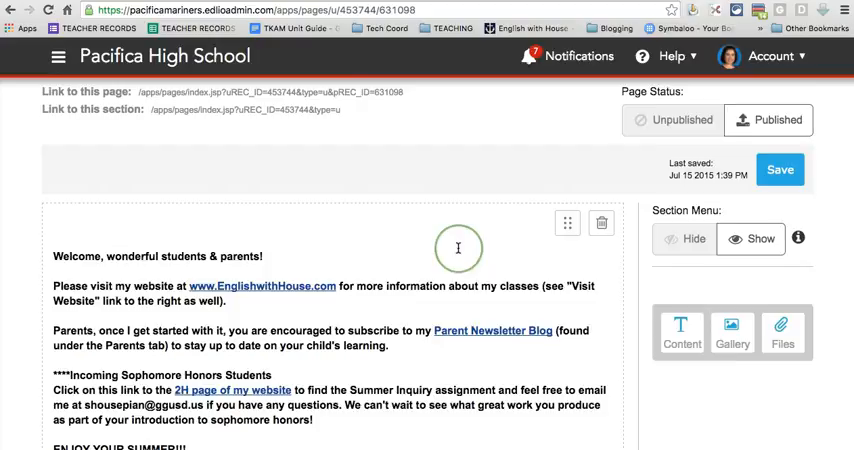
pyautogui.scroll(-3)
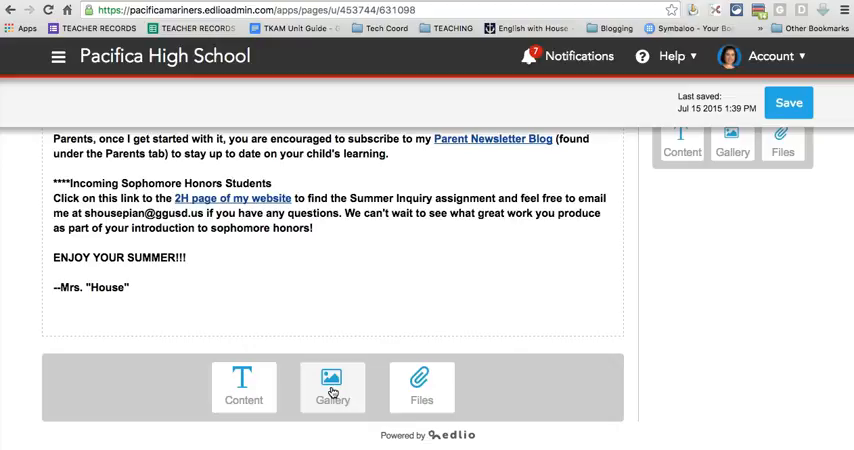
# Add a photo Gallery block and cancel out of choosing a photo, leaving it empty.
pyautogui.click(332, 388)
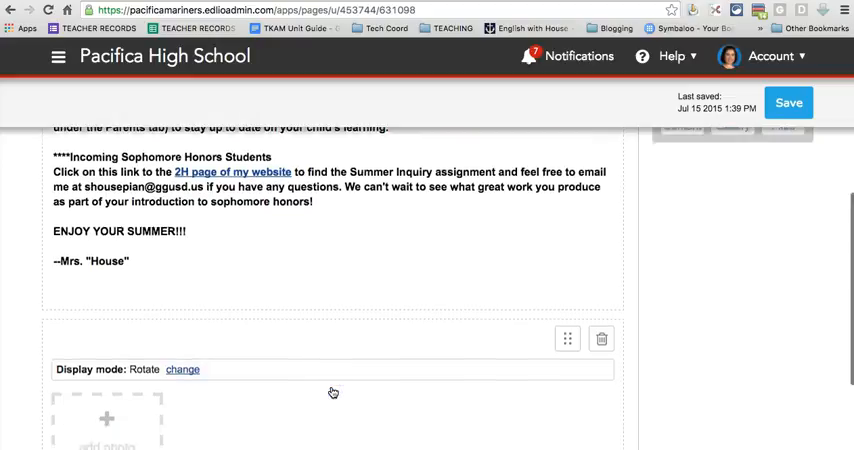
pyautogui.scroll(-3)
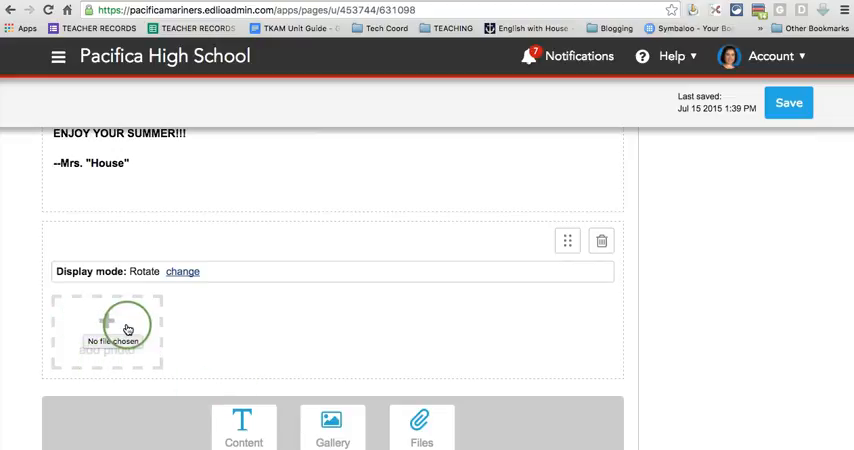
pyautogui.click(108, 330)
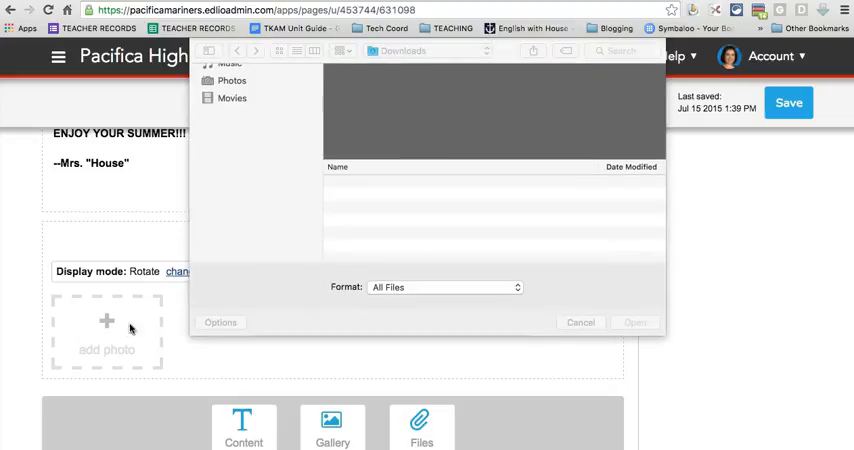
pyautogui.click(580, 322)
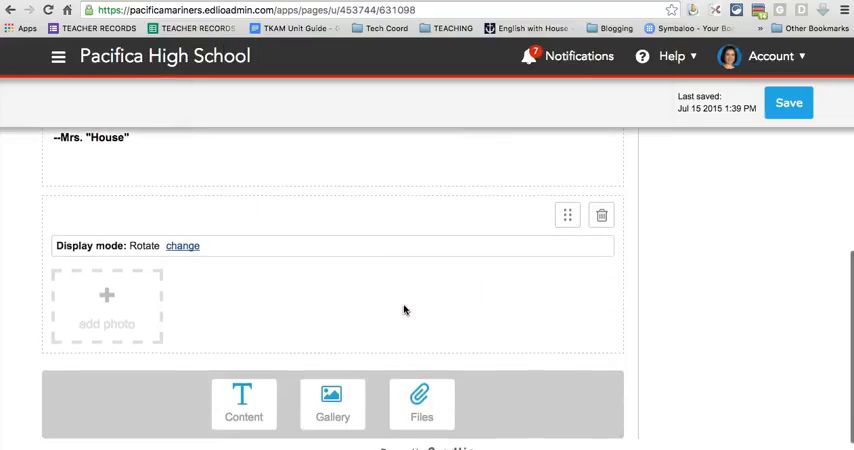
# Try adding a Files attachment block below the gallery.
pyautogui.click(420, 400)
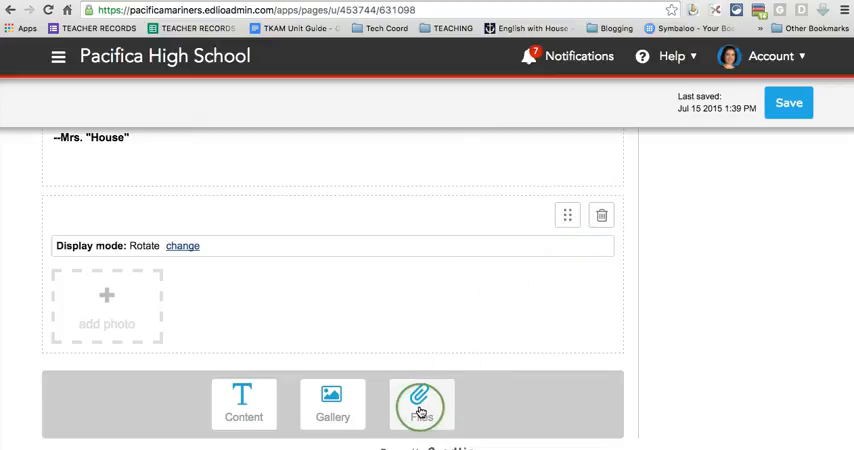
pyautogui.click(420, 404)
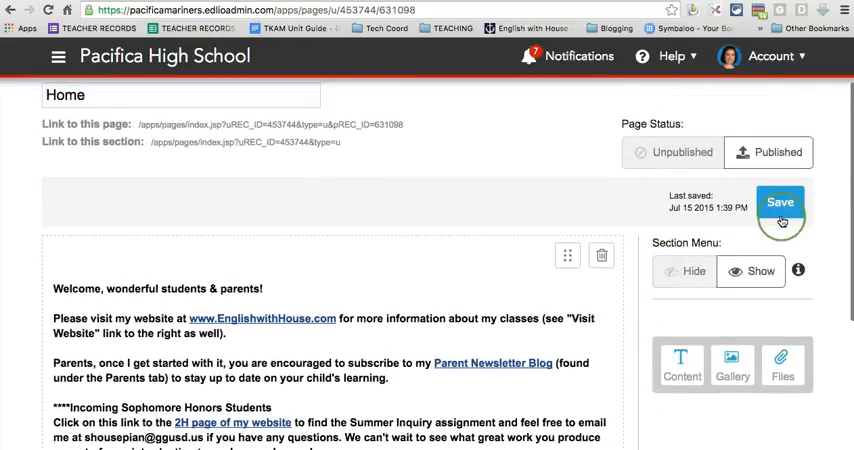
# Save the Home page edits and return to Mrs. Sarah Housepian's section overview.
pyautogui.click(780, 200)
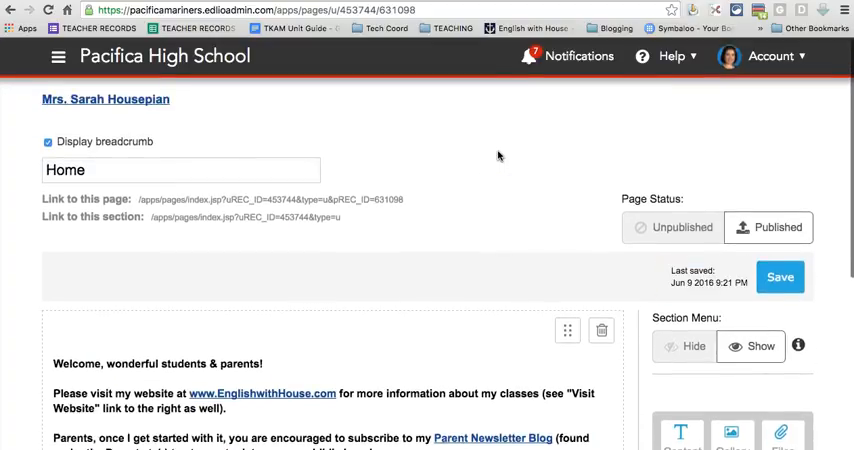
pyautogui.scroll(-3)
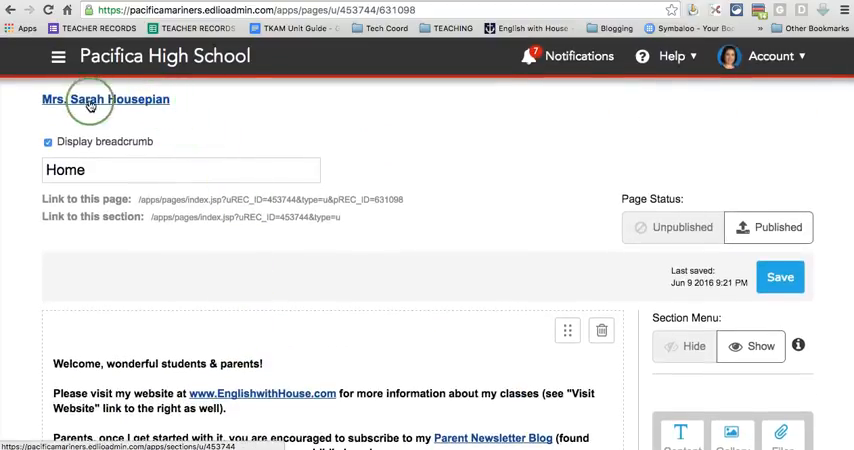
pyautogui.click(104, 98)
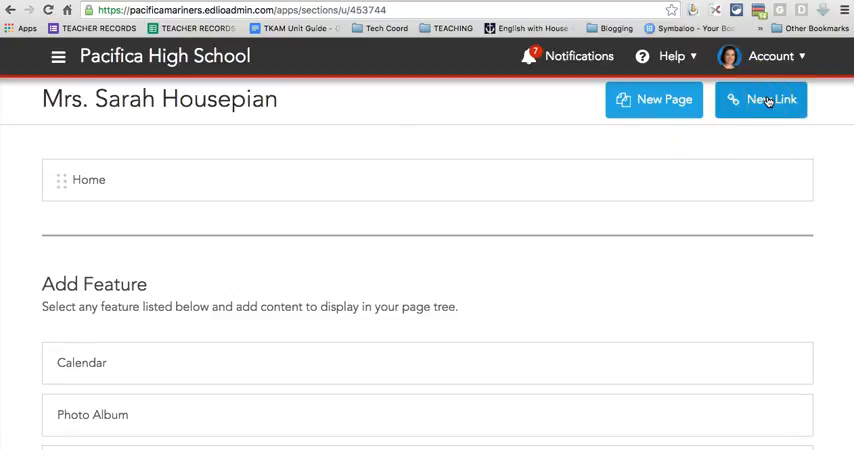
pyautogui.click(760, 100)
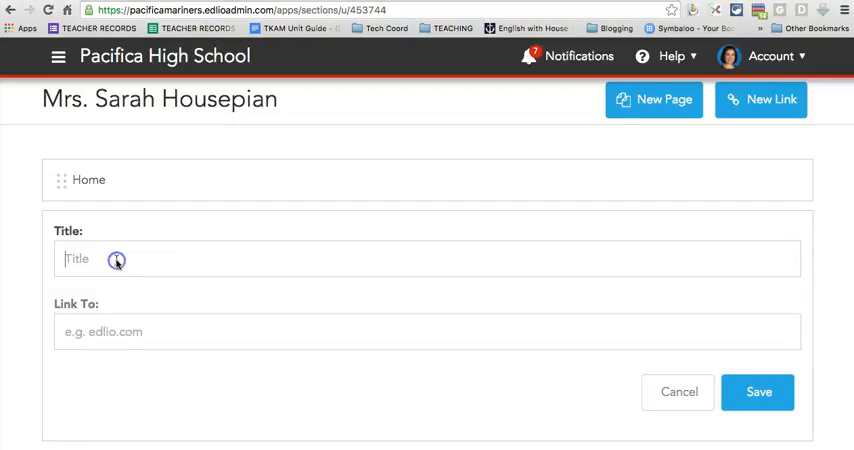
pyautogui.write('No Red Ink')
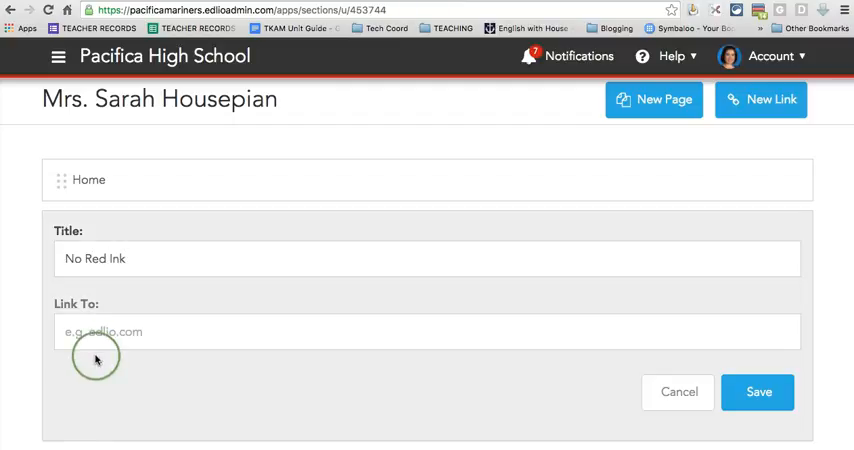
pyautogui.write('www.')
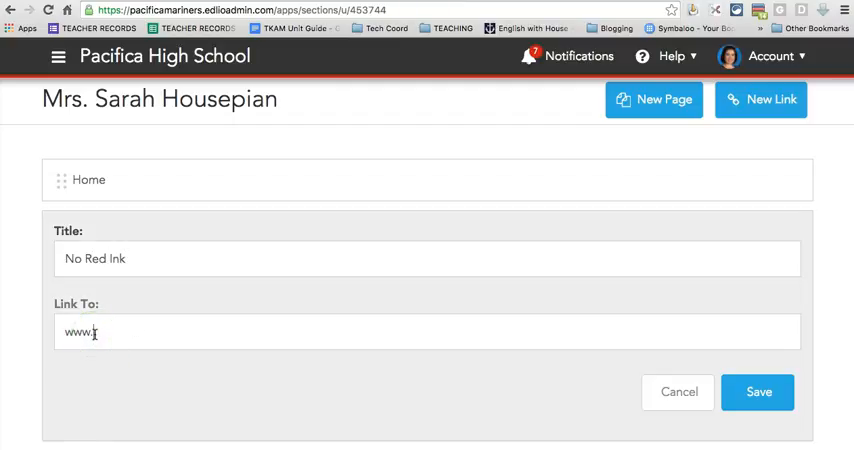
pyautogui.write('noredink.com')
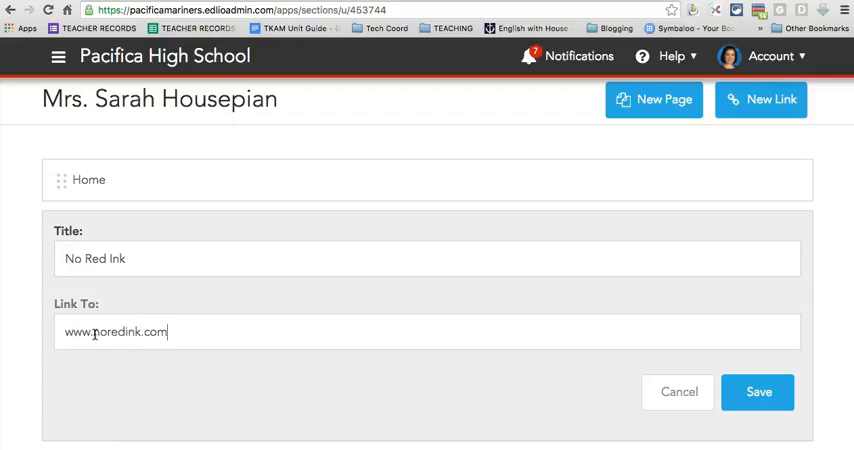
pyautogui.click(758, 392)
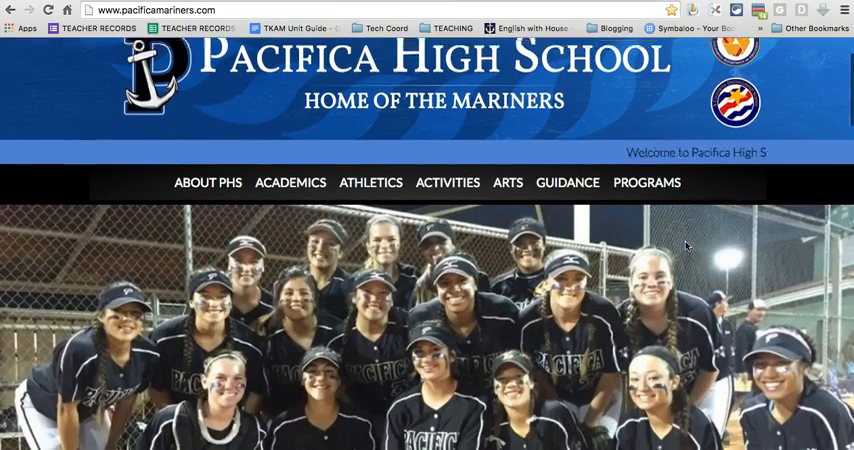
pyautogui.scroll(-3)
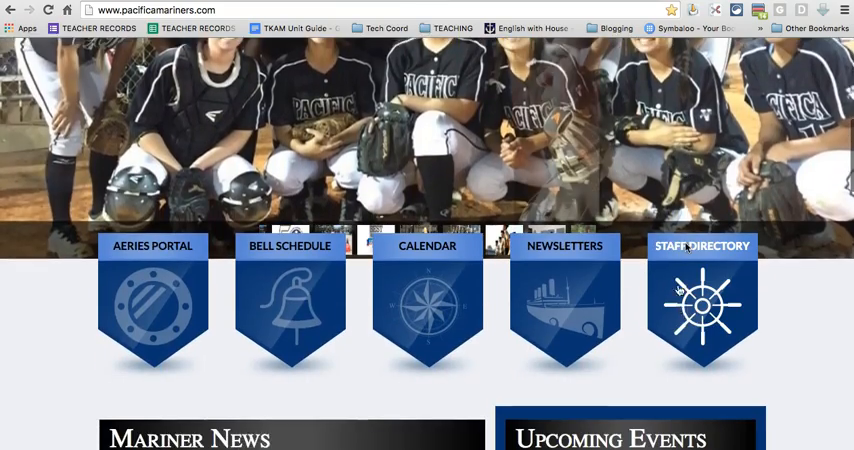
pyautogui.click(702, 304)
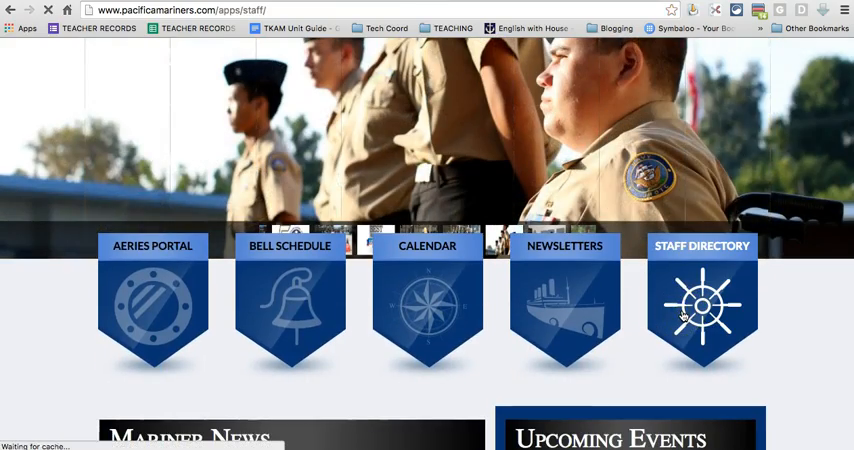
pyautogui.click(702, 246)
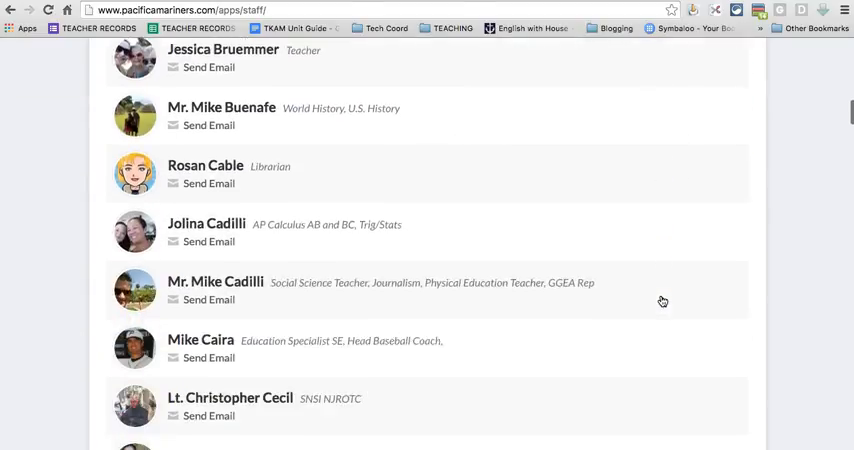
pyautogui.scroll(-3)
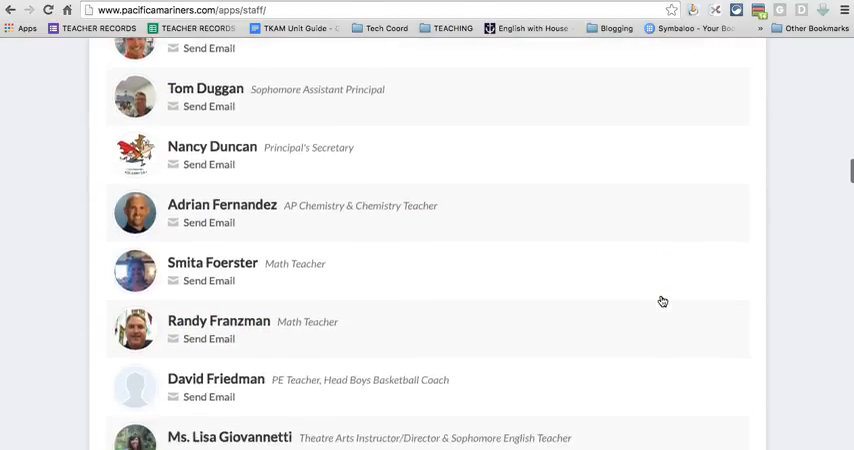
pyautogui.scroll(-3)
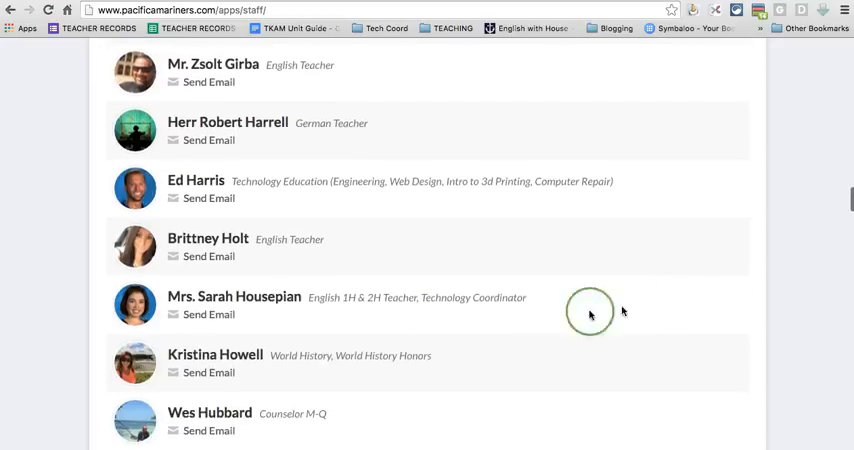
pyautogui.click(234, 296)
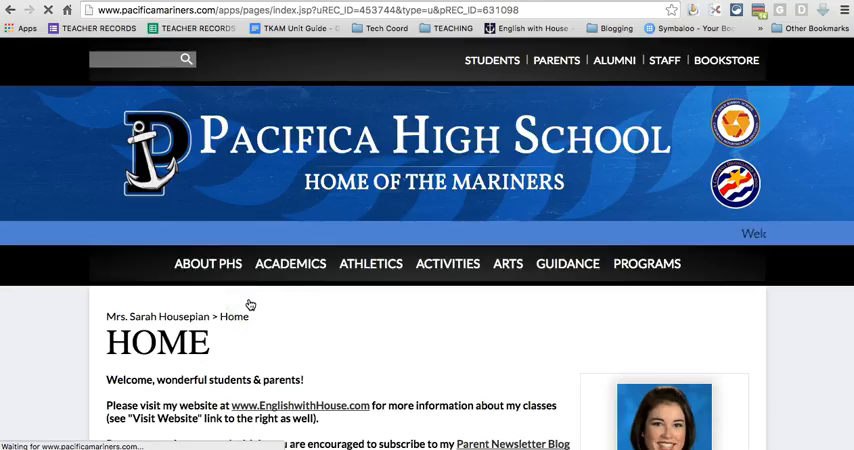
pyautogui.scroll(-3)
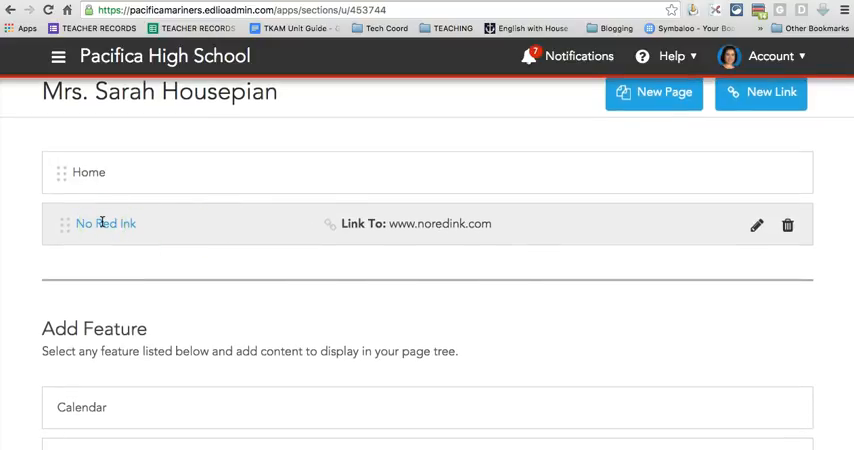
pyautogui.moveTo(678, 132)
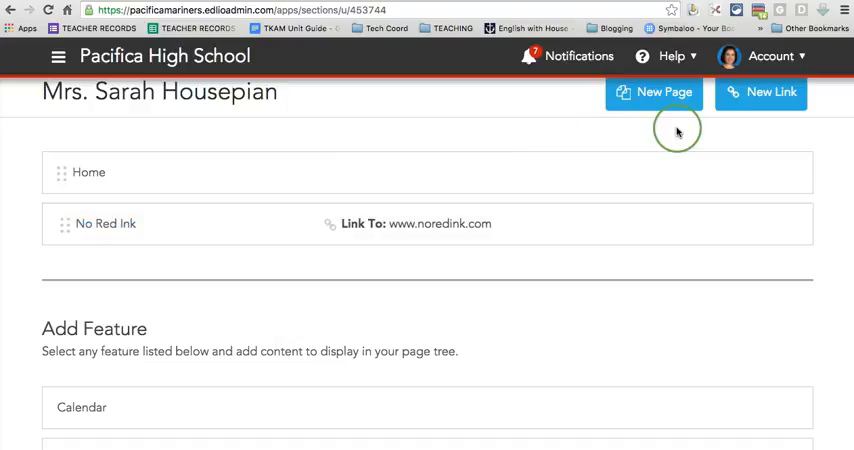
pyautogui.scroll(-3)
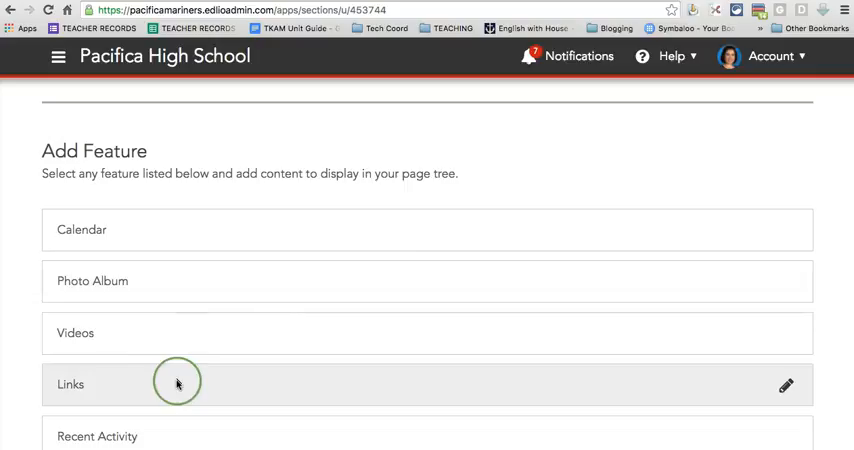
pyautogui.moveTo(104, 382)
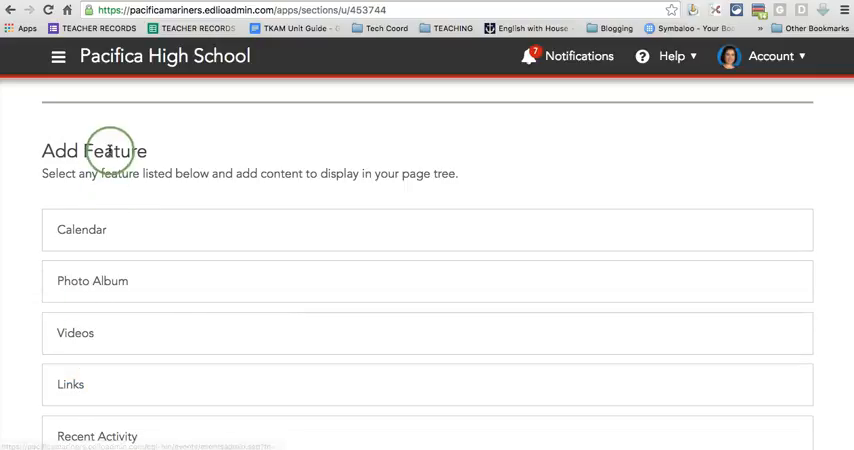
pyautogui.click(70, 384)
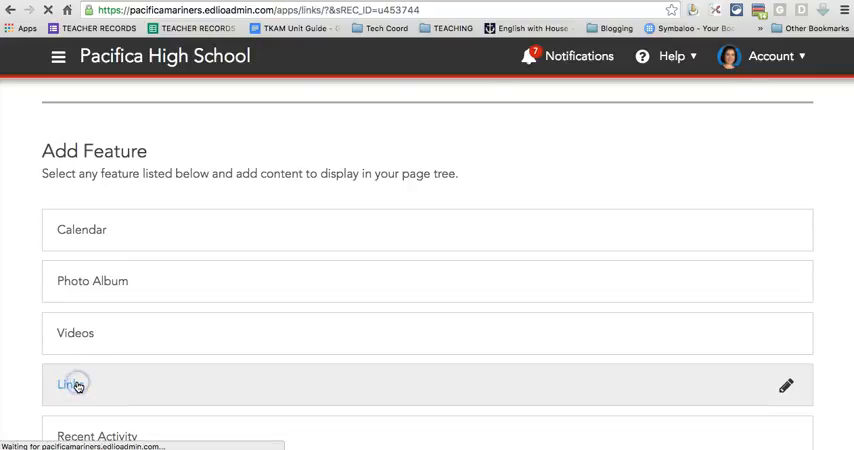
pyautogui.click(64, 384)
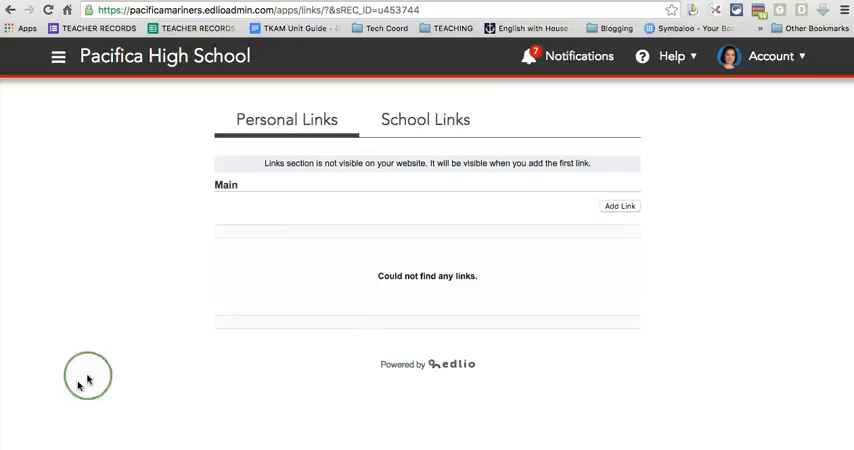
pyautogui.click(620, 206)
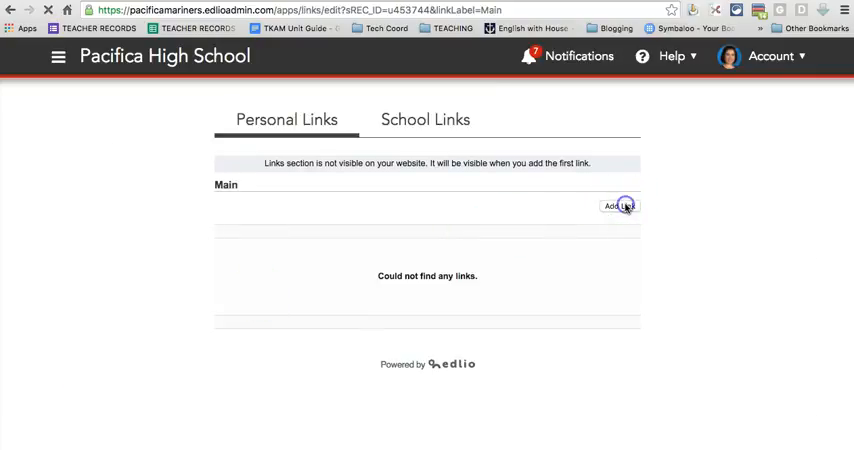
pyautogui.click(620, 206)
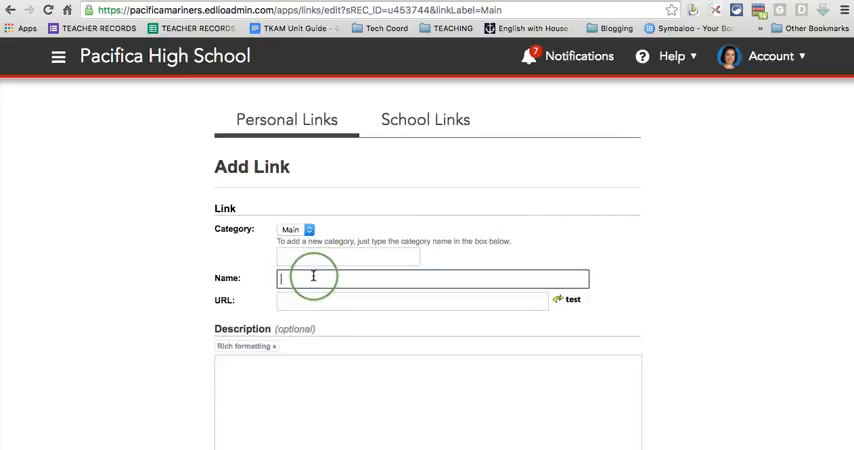
pyautogui.write('No')
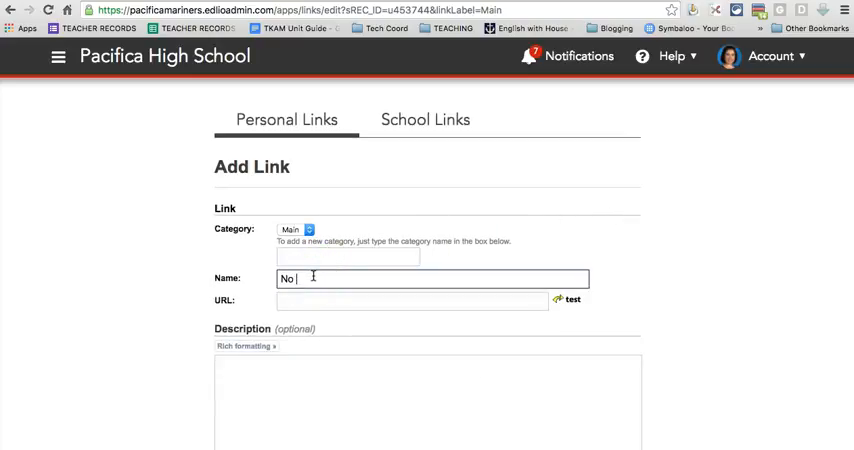
pyautogui.write('ww')
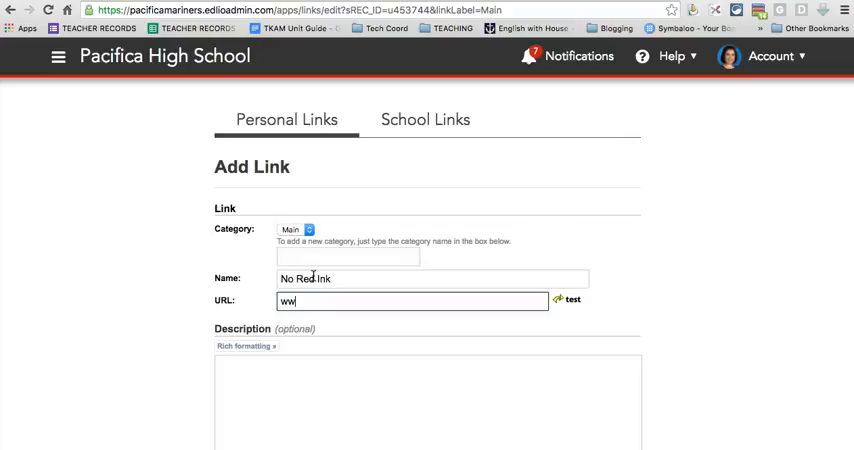
pyautogui.write('ww.noredink.c')
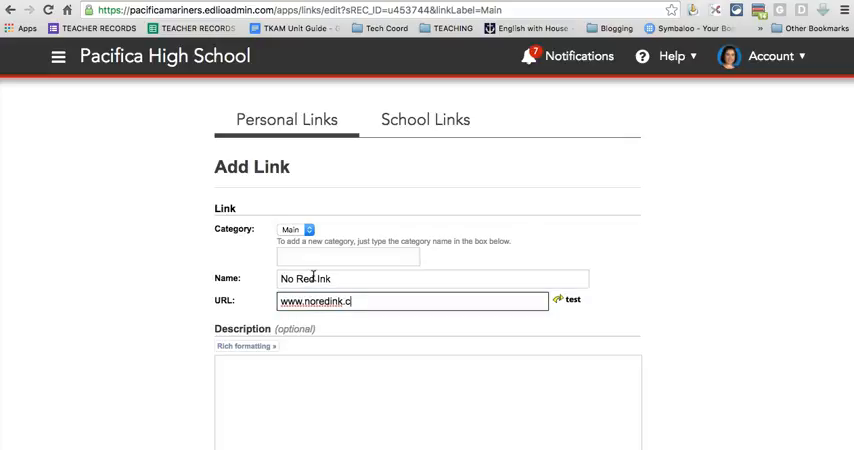
# Give the link the description 'Information about...', keep category Main, and save it.
pyautogui.click(296, 376)
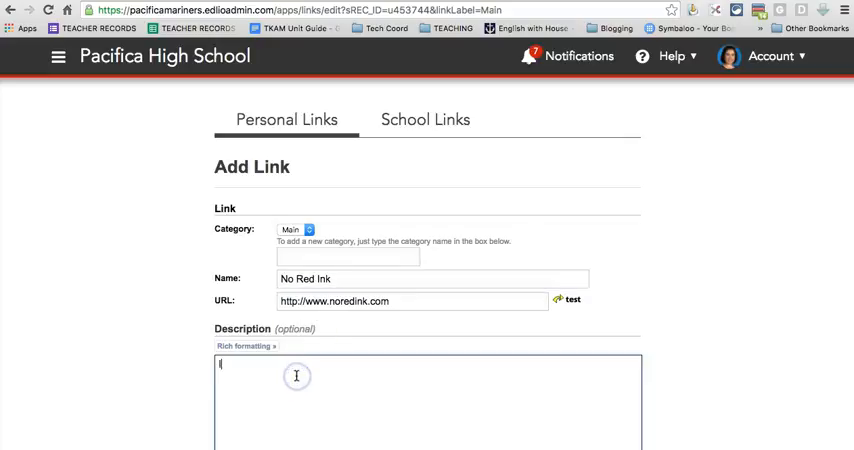
pyautogui.write('Information about the site...')
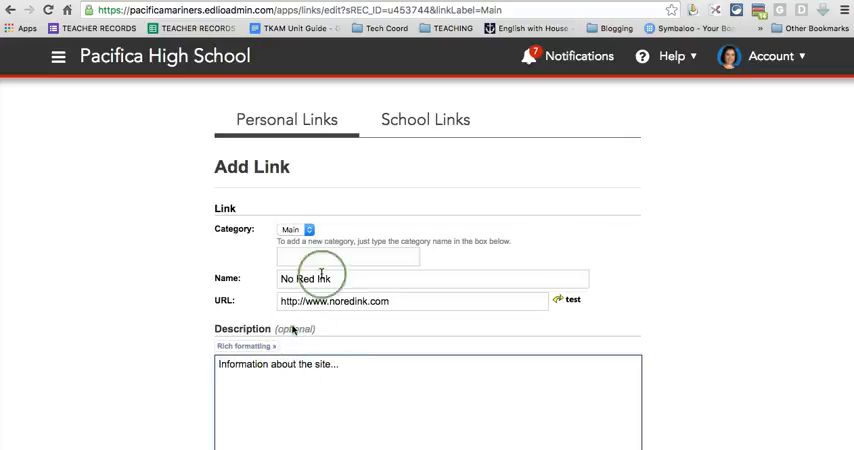
pyautogui.click(296, 230)
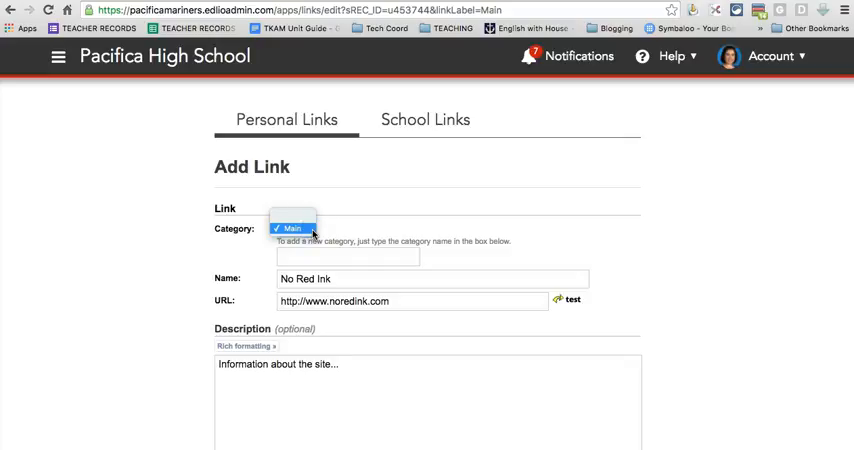
pyautogui.click(292, 228)
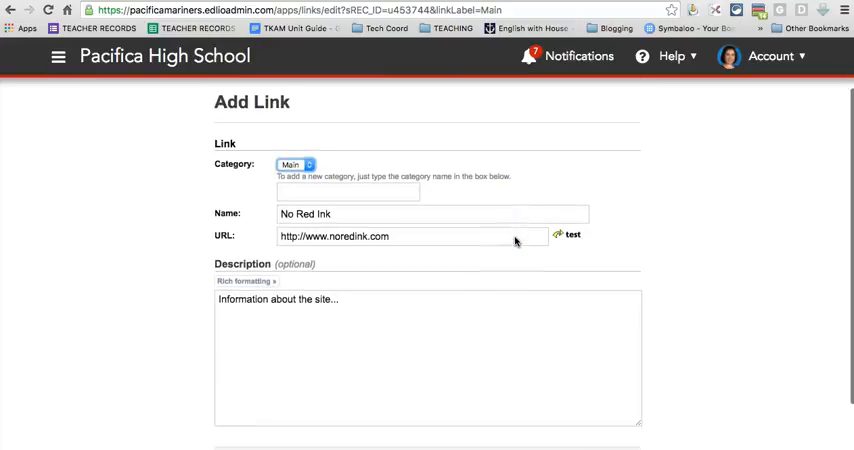
pyautogui.scroll(-3)
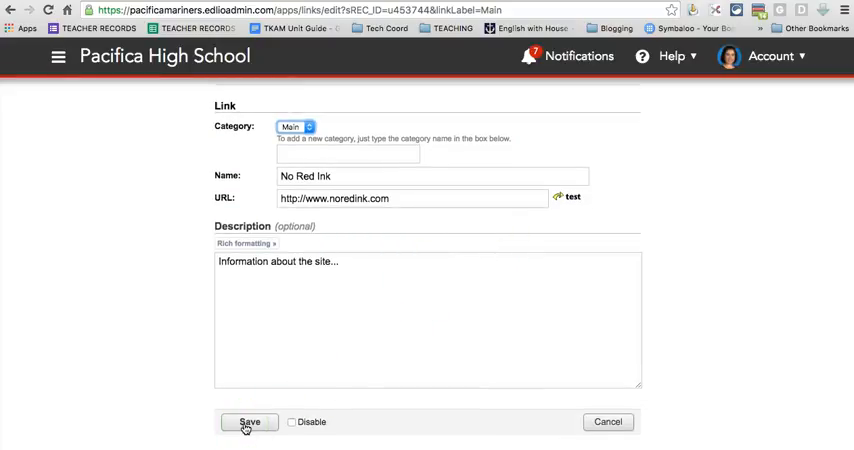
pyautogui.click(248, 420)
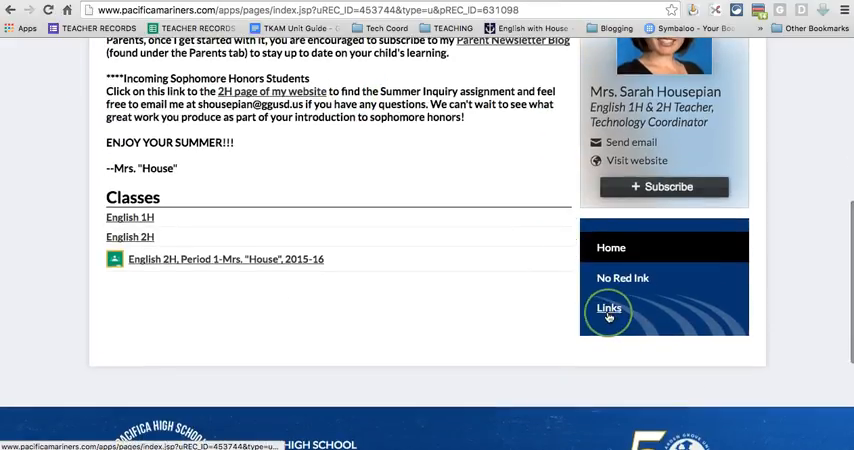
# Check No Red Ink on the public Links page and Home, then return to the admin Links list.
pyautogui.click(608, 308)
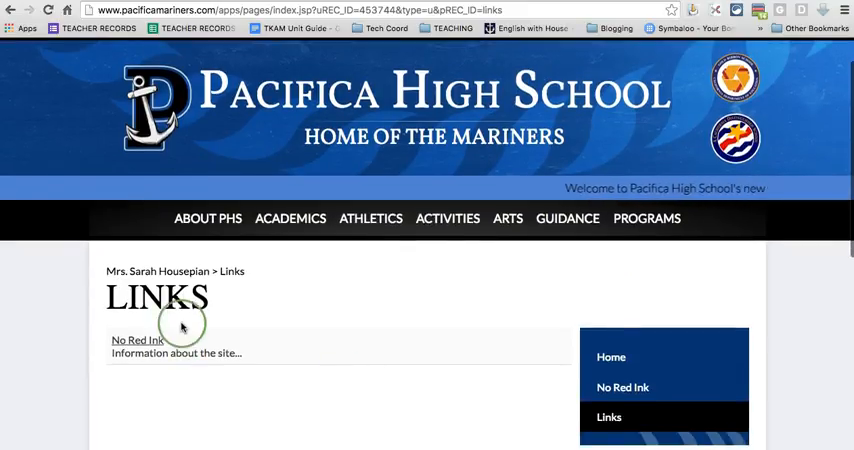
pyautogui.scroll(-3)
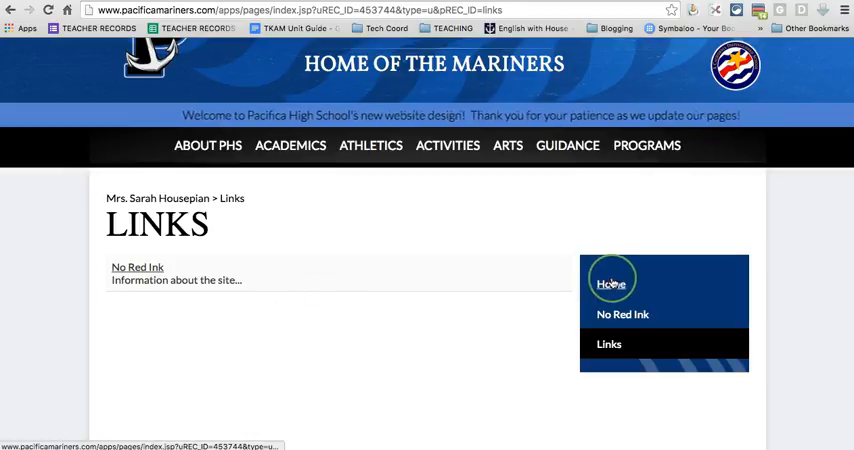
pyautogui.click(612, 284)
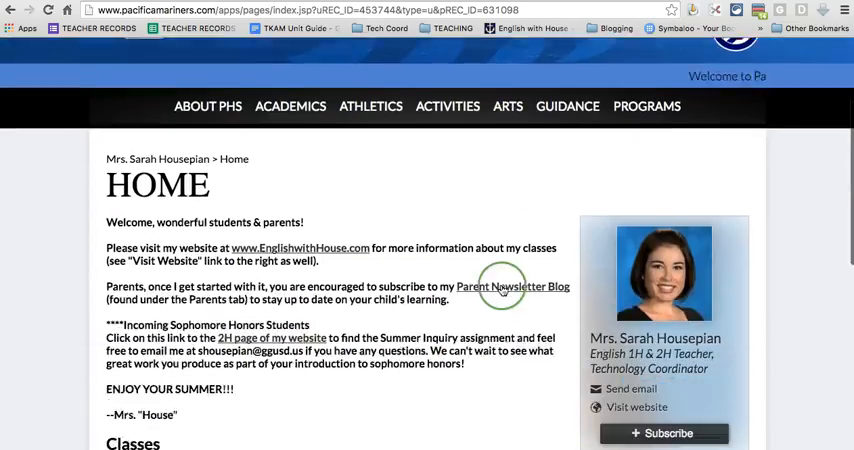
pyautogui.scroll(-3)
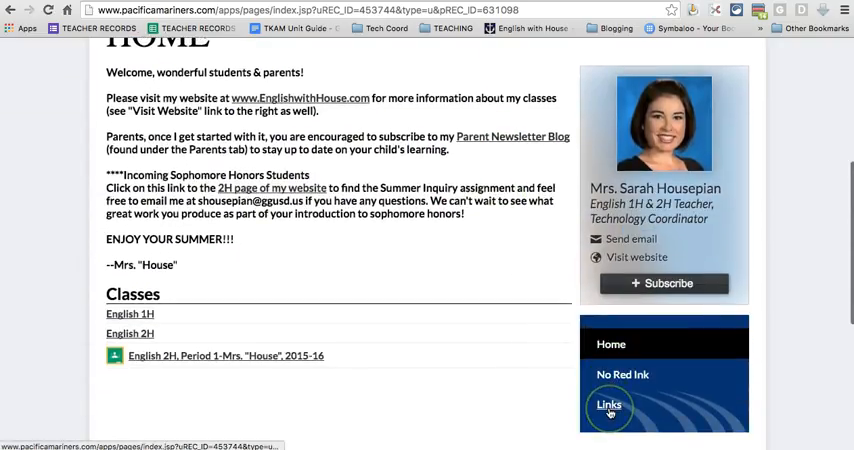
pyautogui.click(608, 404)
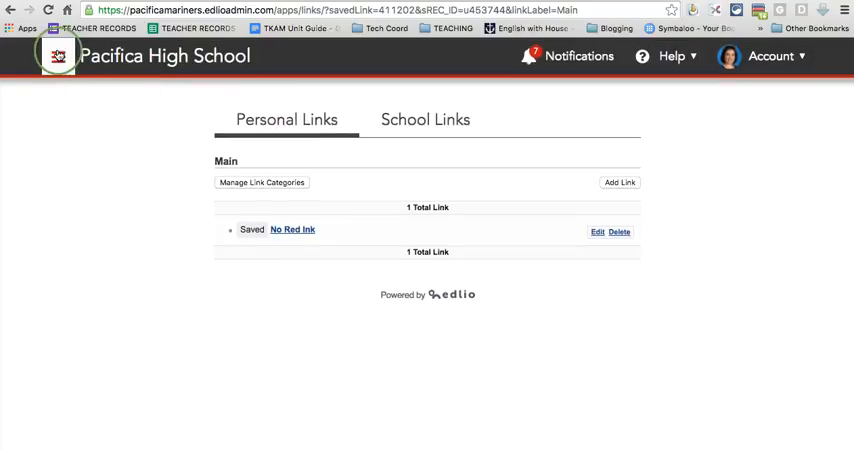
# Permanently delete the No Red Ink entry from the page tree via the Pages menu.
pyautogui.click(58, 56)
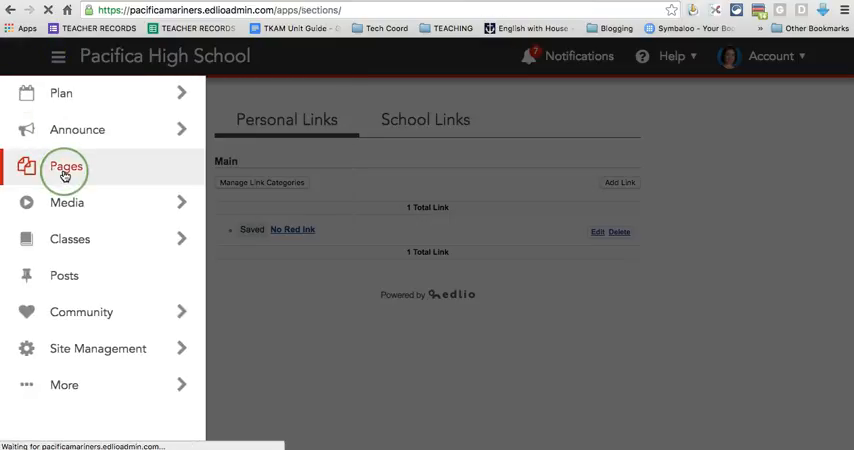
pyautogui.click(64, 166)
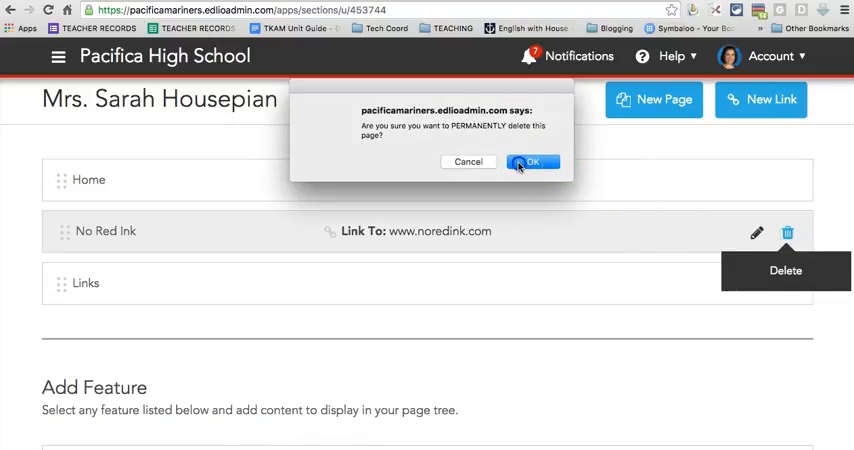
pyautogui.click(532, 162)
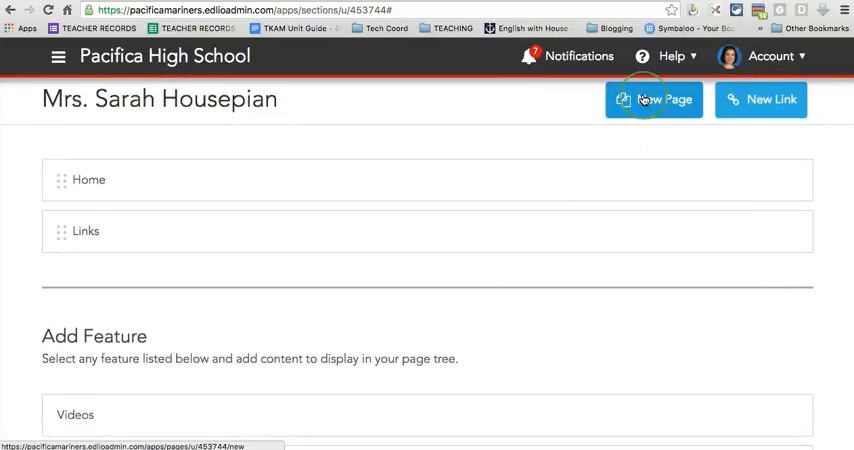
pyautogui.moveTo(458, 184)
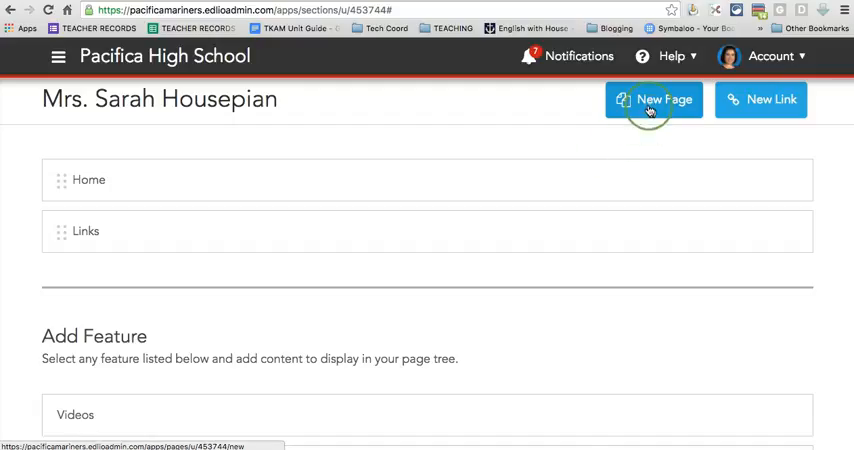
# Create and save a new page named 'Title', then view the live teacher page.
pyautogui.click(654, 100)
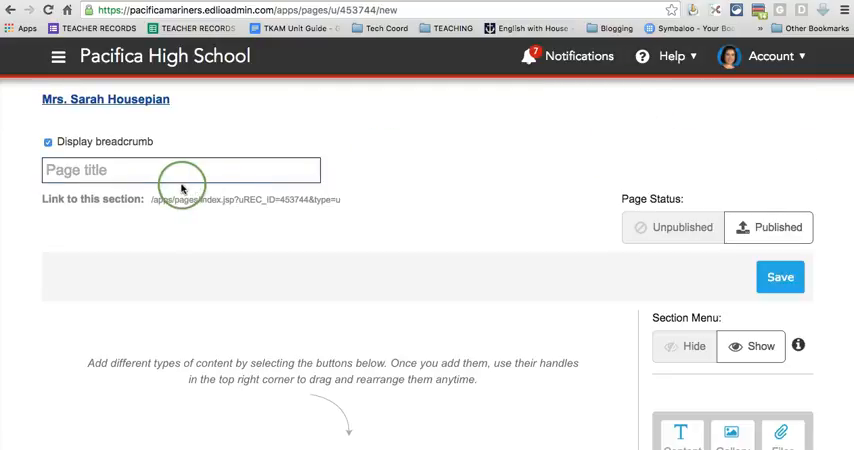
pyautogui.write('Title')
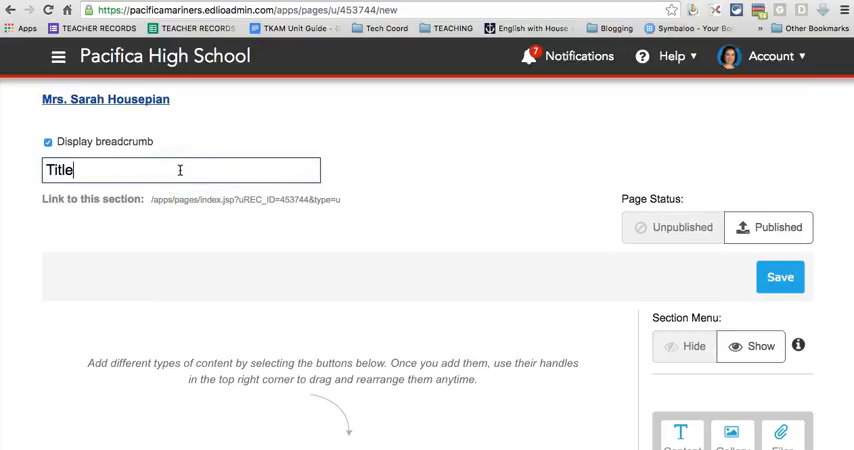
pyautogui.scroll(-3)
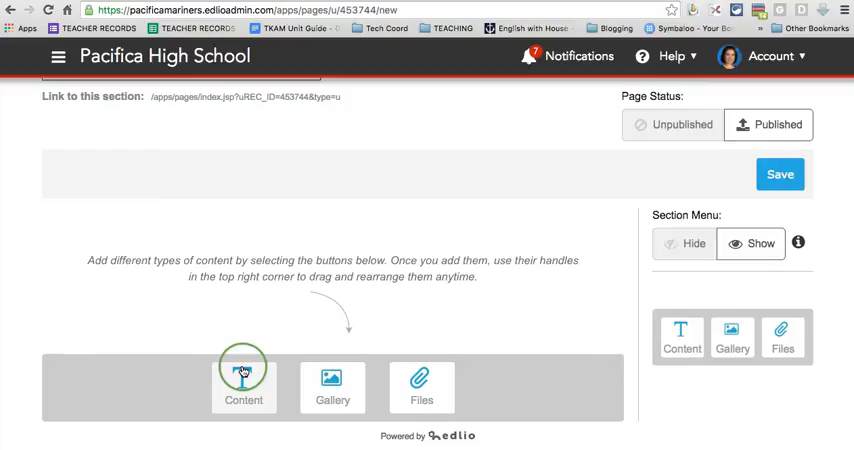
pyautogui.click(780, 174)
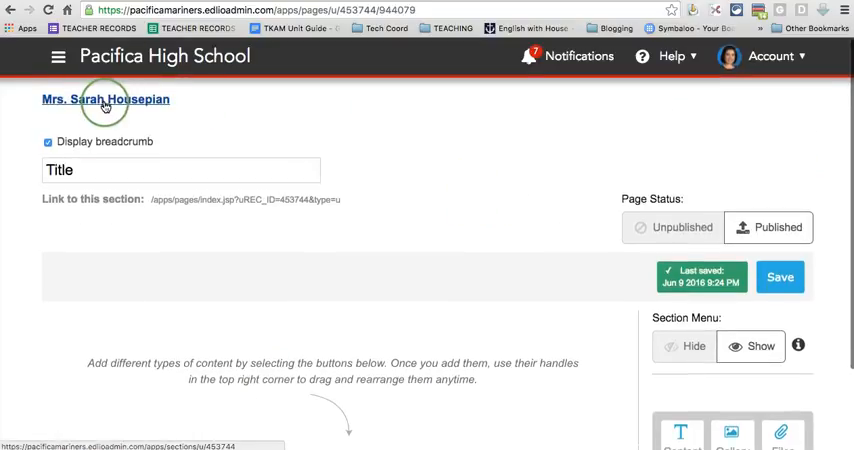
pyautogui.click(104, 100)
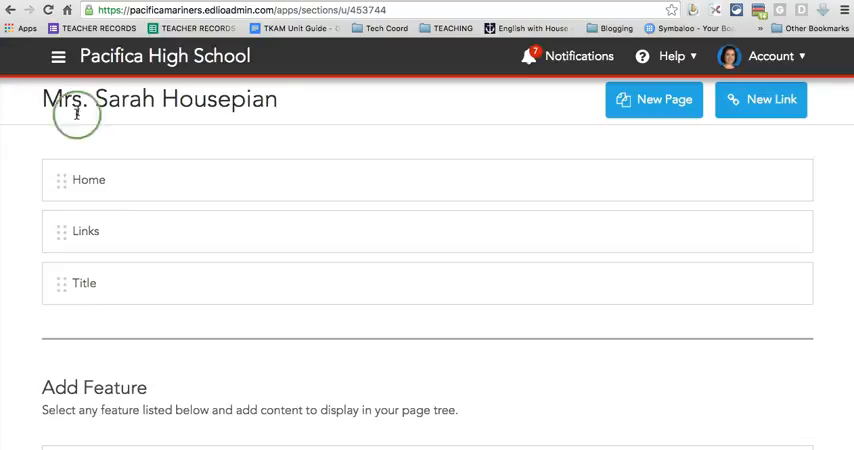
pyautogui.moveTo(146, 284)
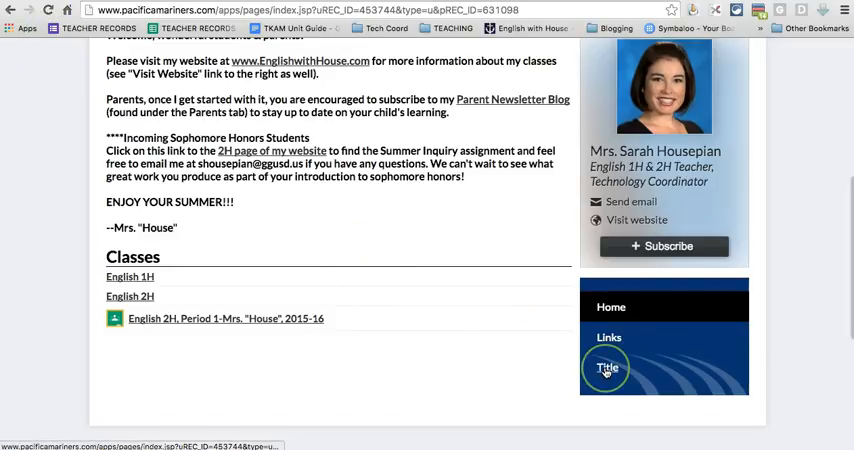
# Return to the page editor and scroll to the Add Feature section.
pyautogui.click(608, 368)
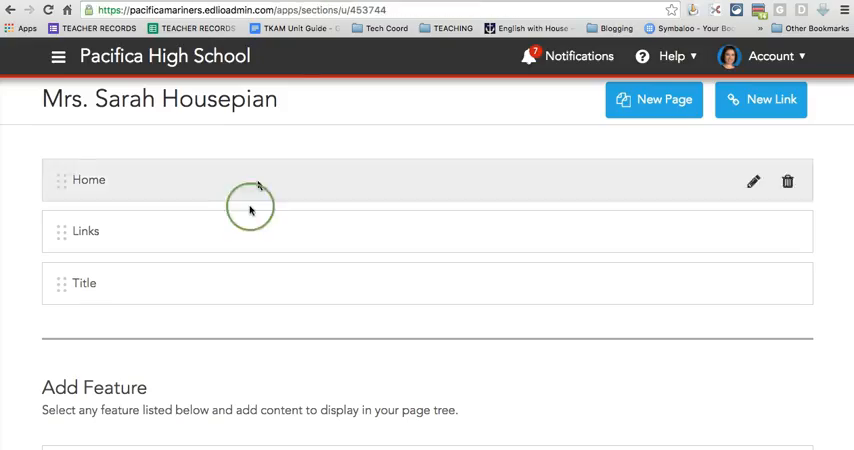
pyautogui.scroll(-3)
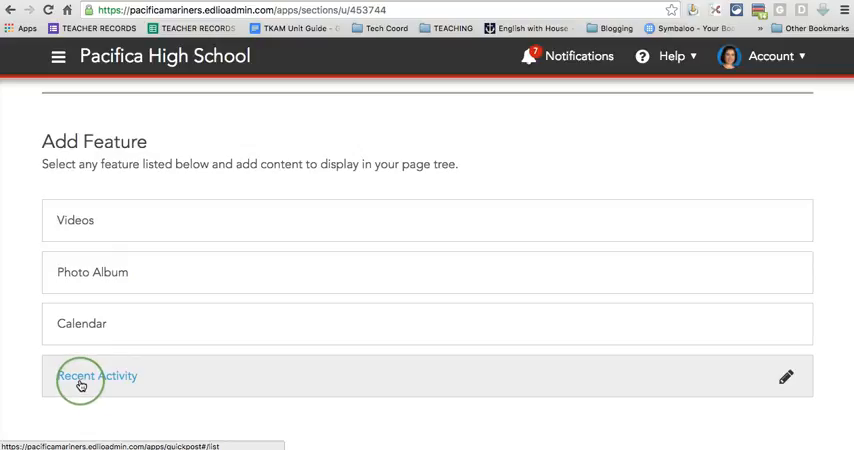
pyautogui.moveTo(76, 220)
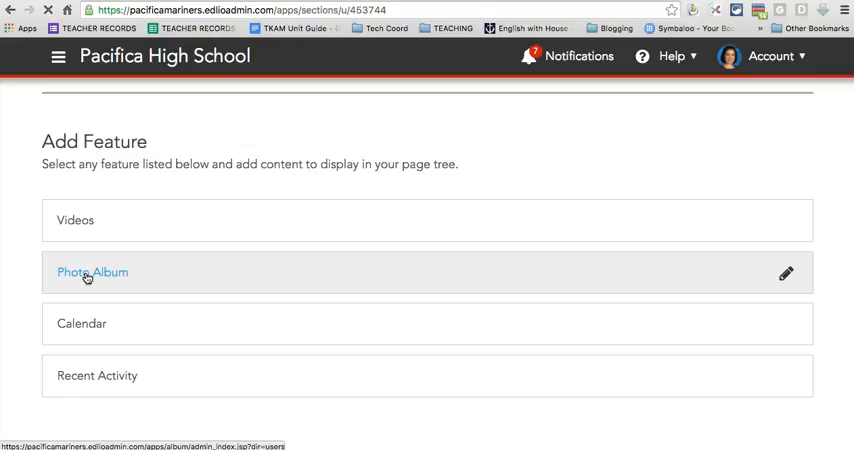
# Add a Photo Album feature and create an album named Title.
pyautogui.click(92, 272)
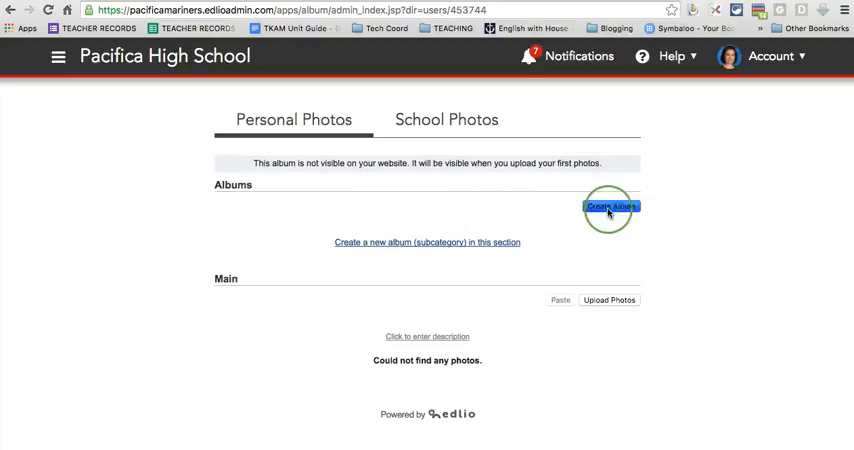
pyautogui.click(612, 206)
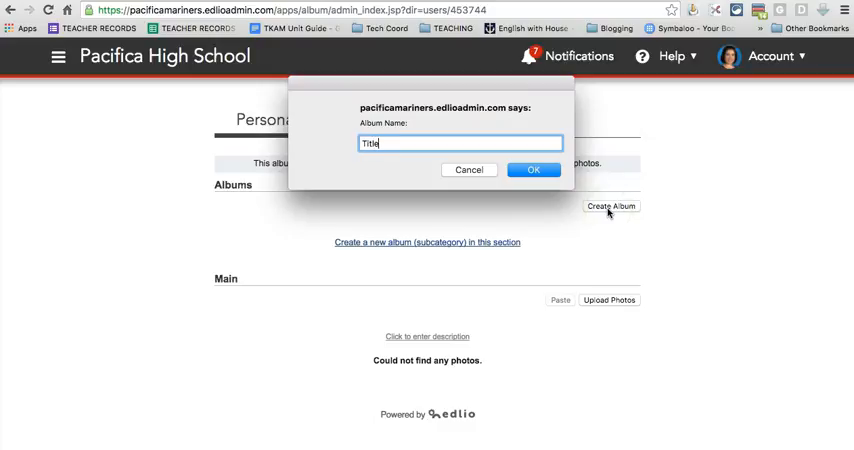
pyautogui.click(534, 168)
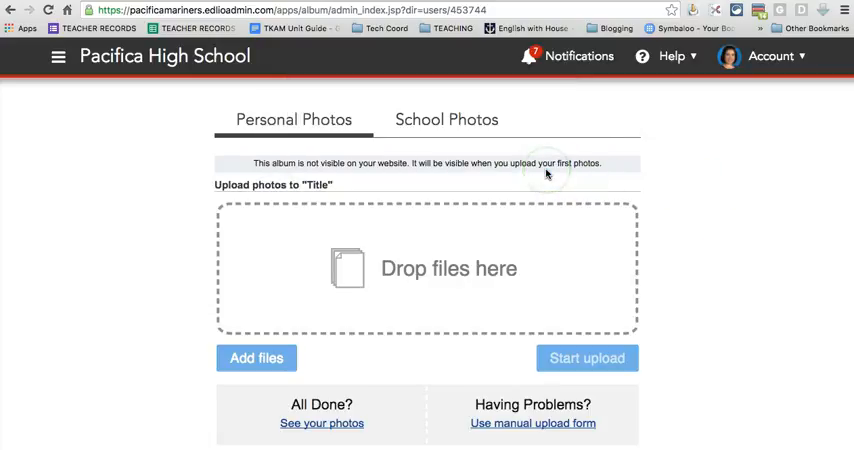
pyautogui.scroll(-3)
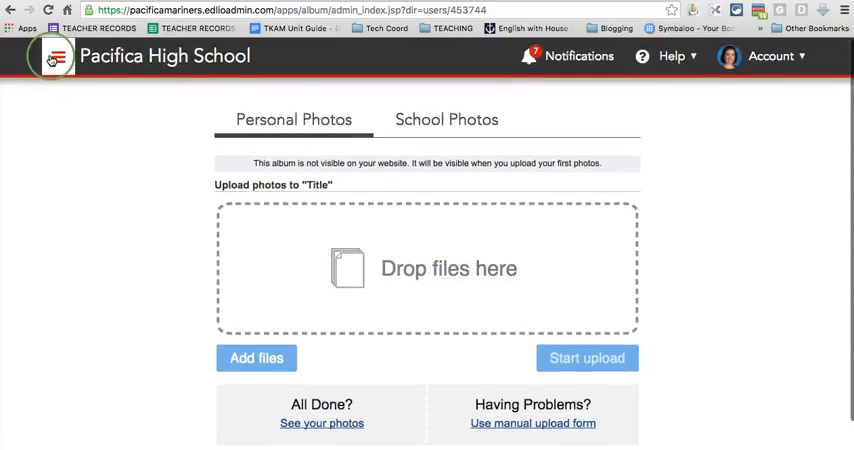
# From Pages, view the public site's Home and Photo Album pages.
pyautogui.click(58, 56)
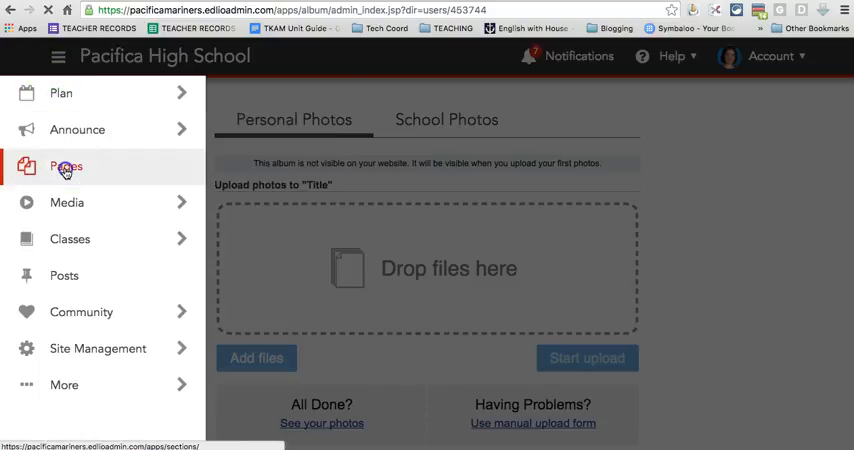
pyautogui.click(66, 166)
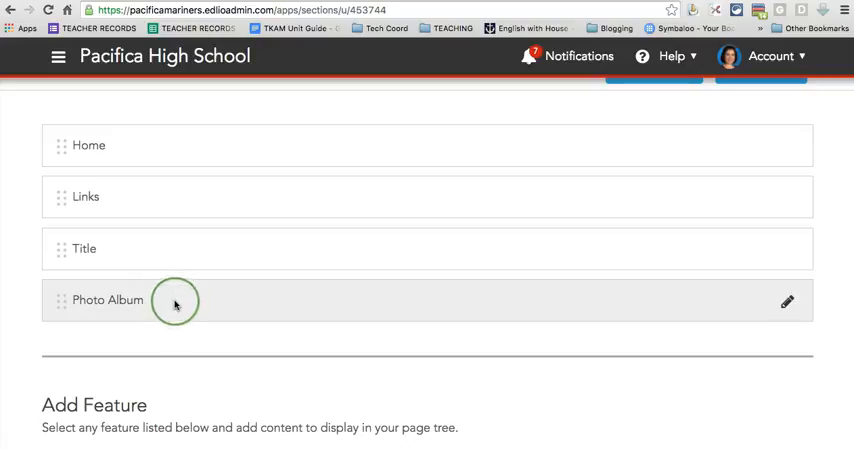
pyautogui.click(108, 300)
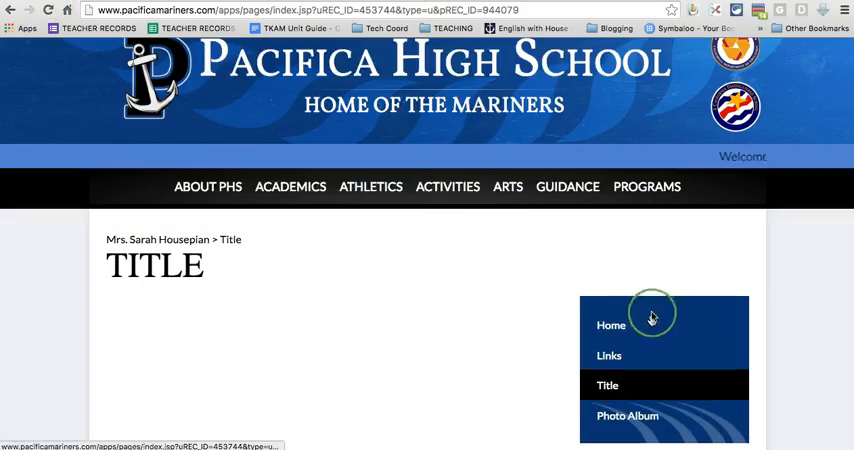
pyautogui.click(612, 324)
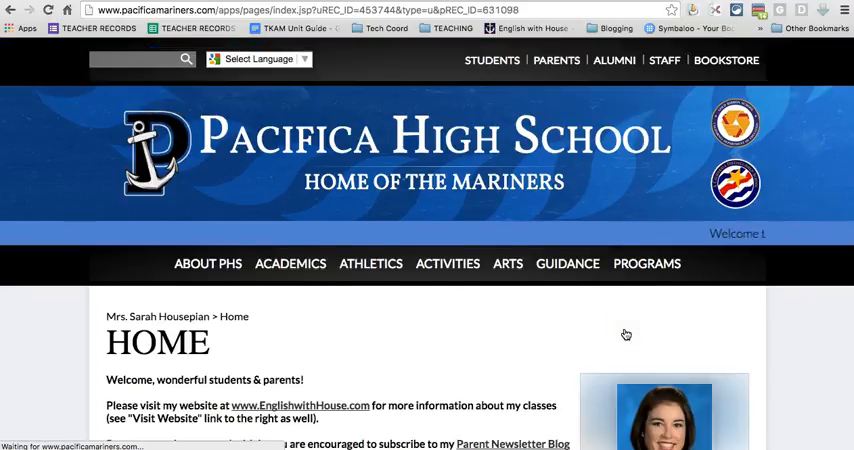
pyautogui.scroll(-3)
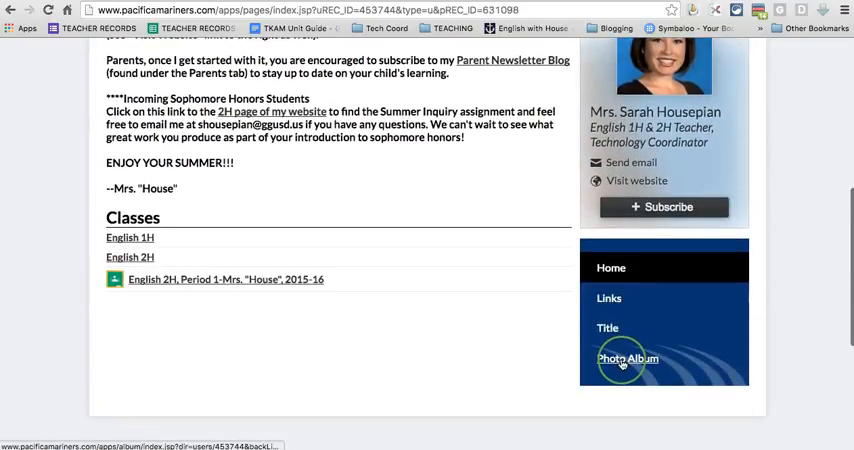
pyautogui.click(628, 358)
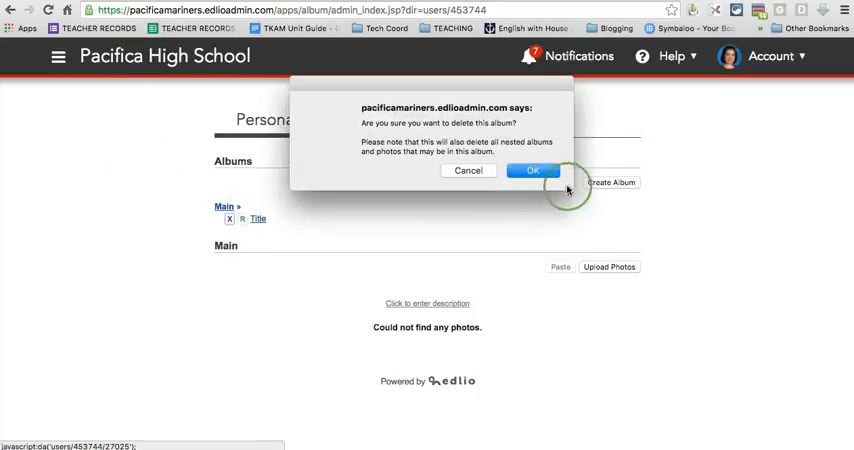
# Delete the Title album and permanently delete the Title page.
pyautogui.click(532, 170)
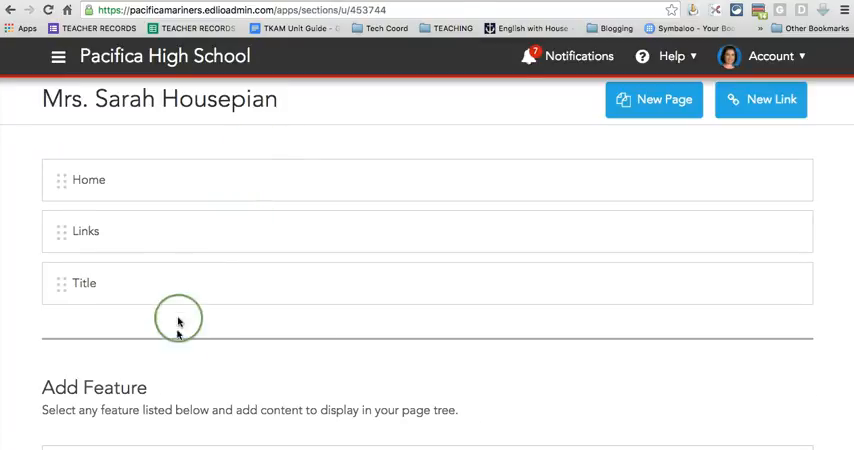
pyautogui.moveTo(250, 318)
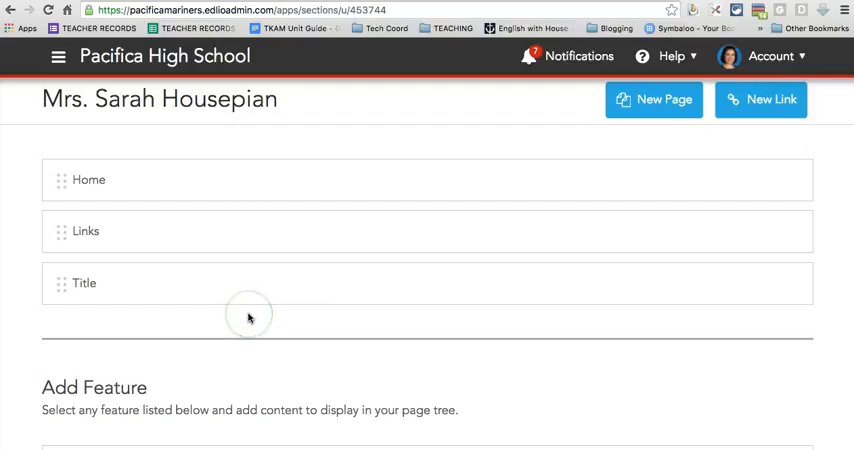
pyautogui.click(788, 284)
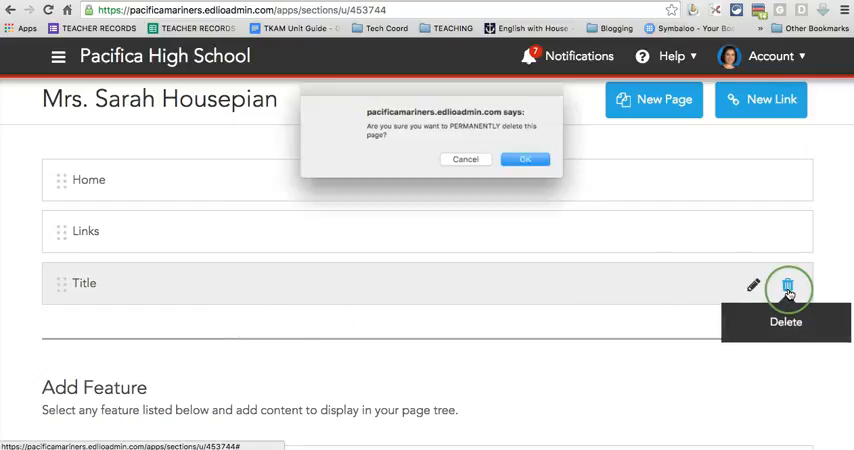
pyautogui.click(524, 160)
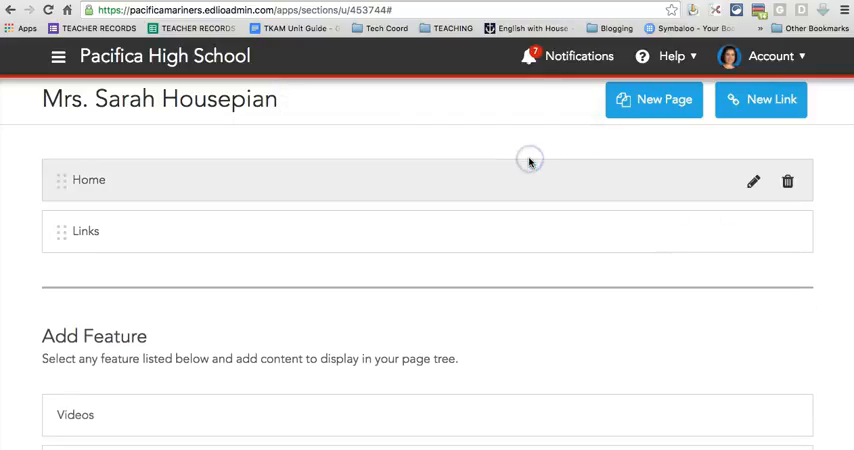
pyautogui.scroll(-3)
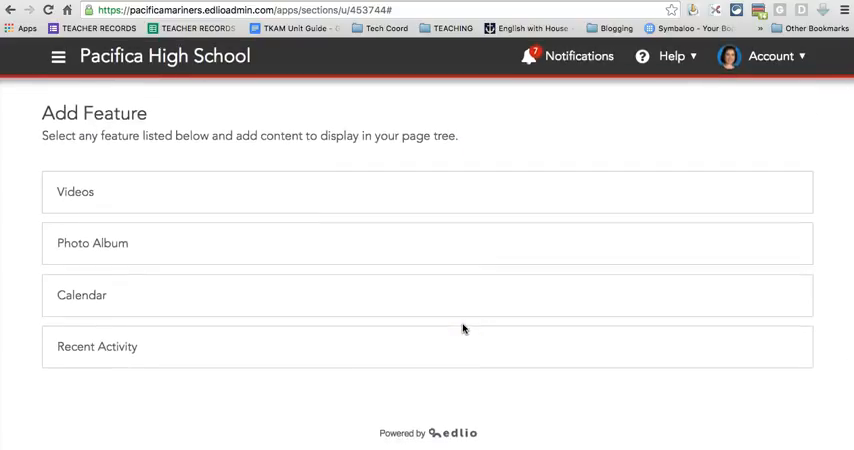
pyautogui.scroll(3)
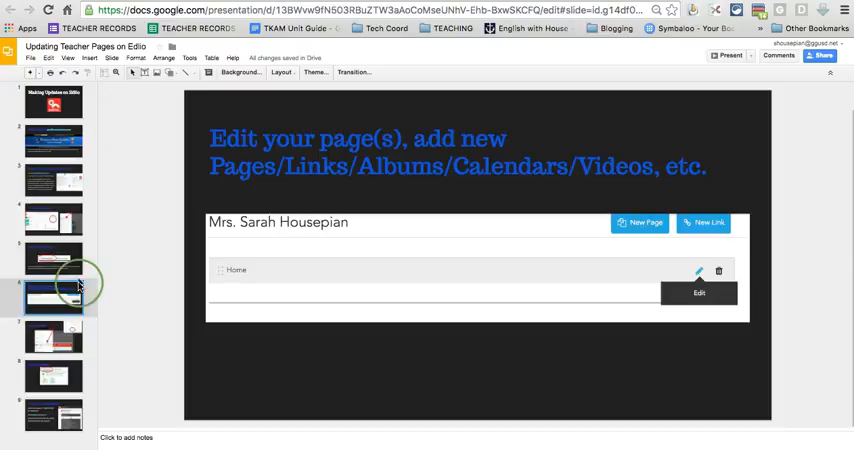
pyautogui.click(54, 338)
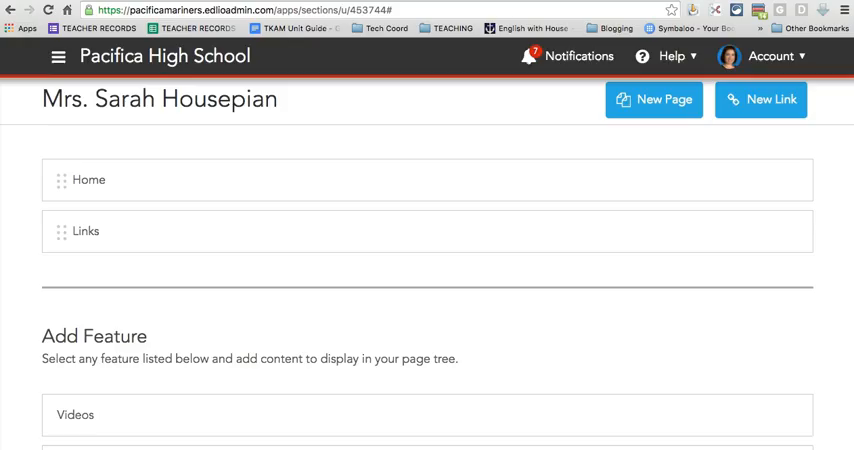
# Go to Classes from the main menu and show the My Classes list.
pyautogui.click(58, 56)
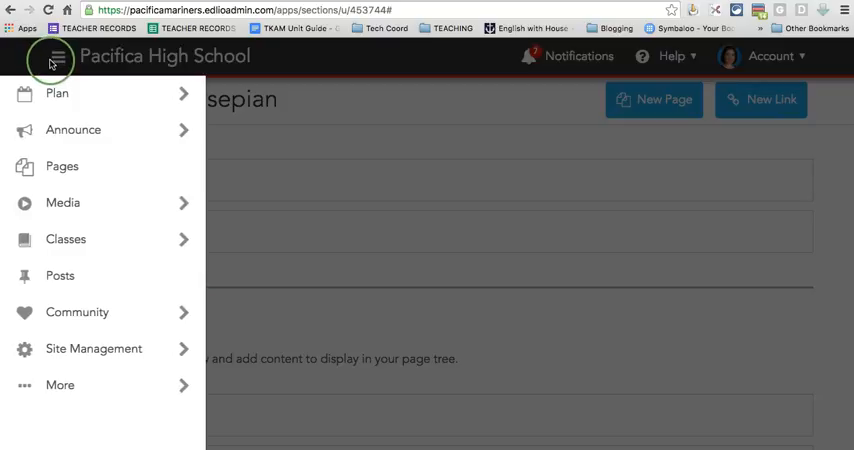
pyautogui.moveTo(64, 240)
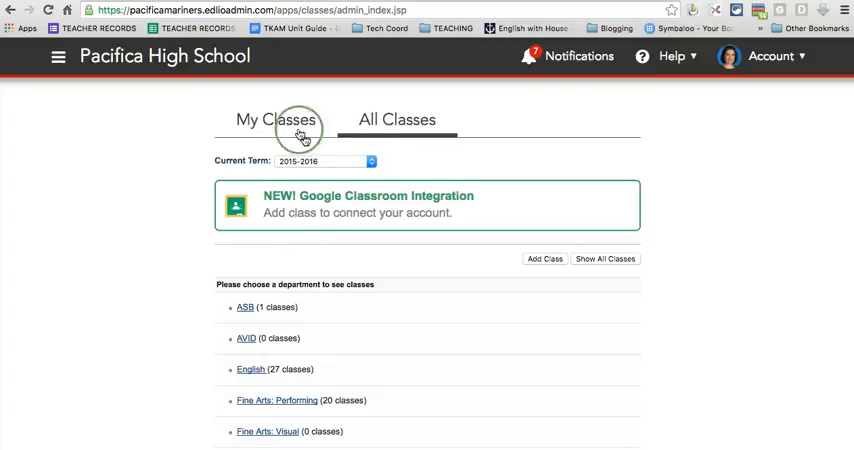
pyautogui.click(276, 120)
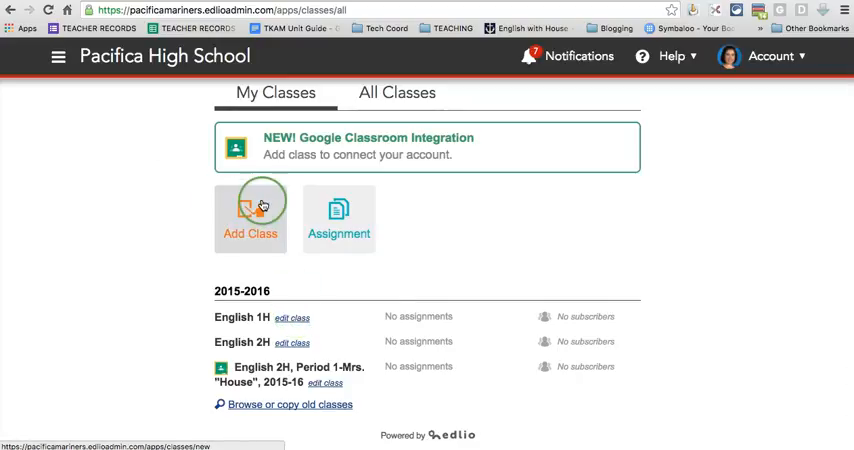
# Add a new English 2H class for periods 1,2,3 with the 2016-2017 School Year term ticked.
pyautogui.click(250, 216)
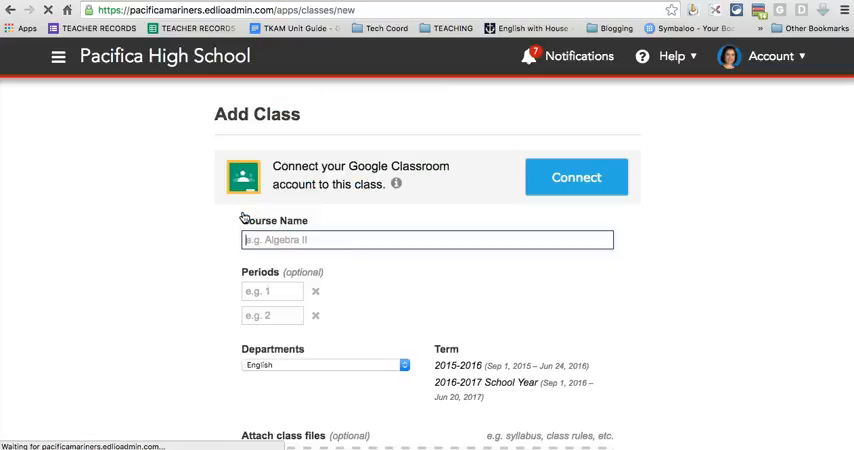
pyautogui.write('English 2H')
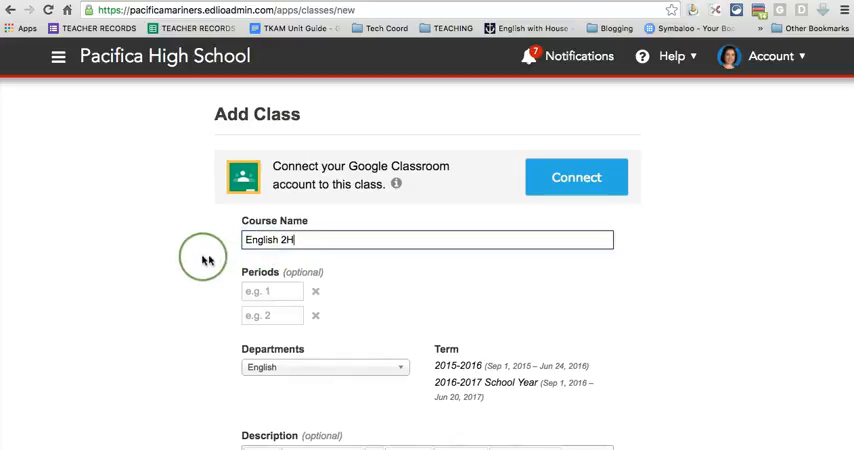
pyautogui.click(272, 292)
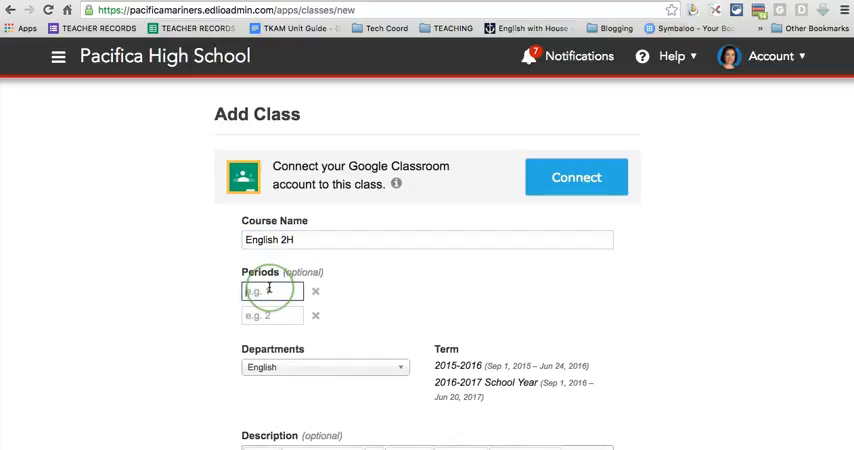
pyautogui.write('1')
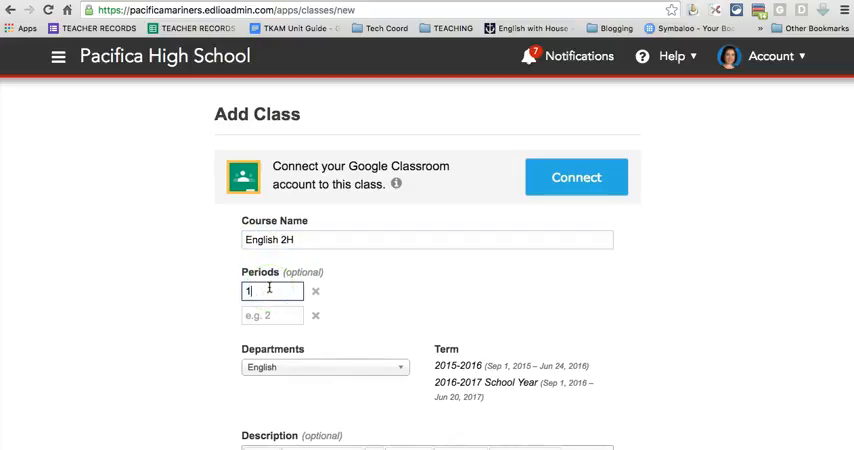
pyautogui.write(',2,3')
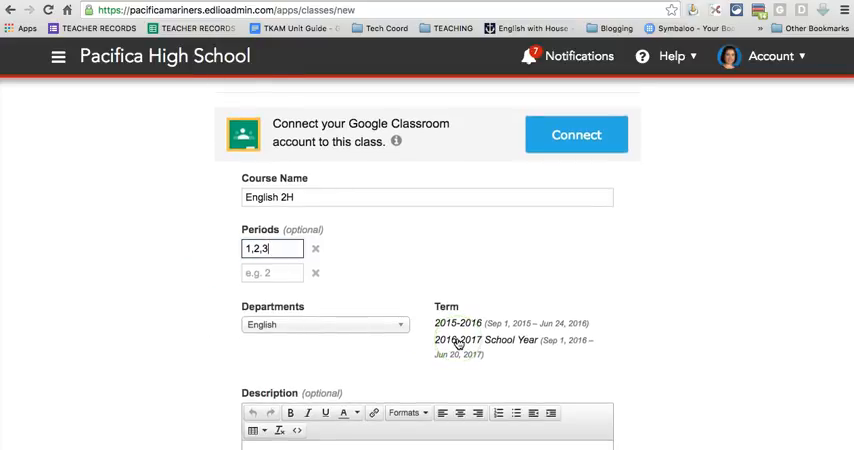
pyautogui.click(460, 340)
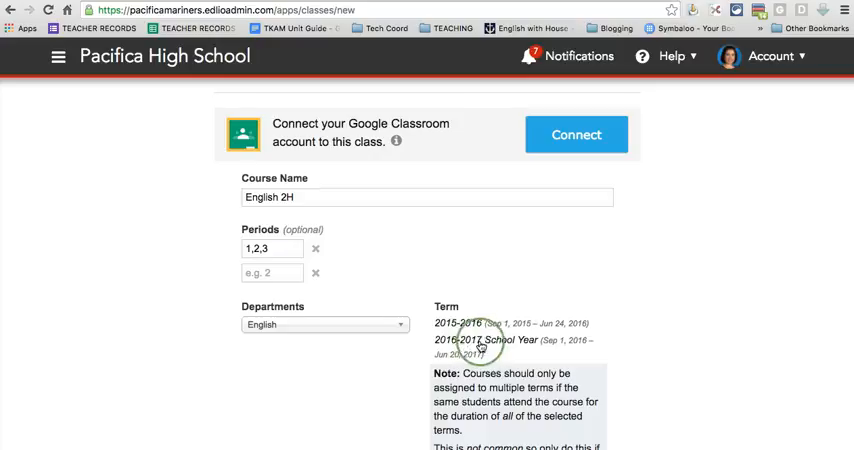
# Save the new English 2H class.
pyautogui.scroll(-3)
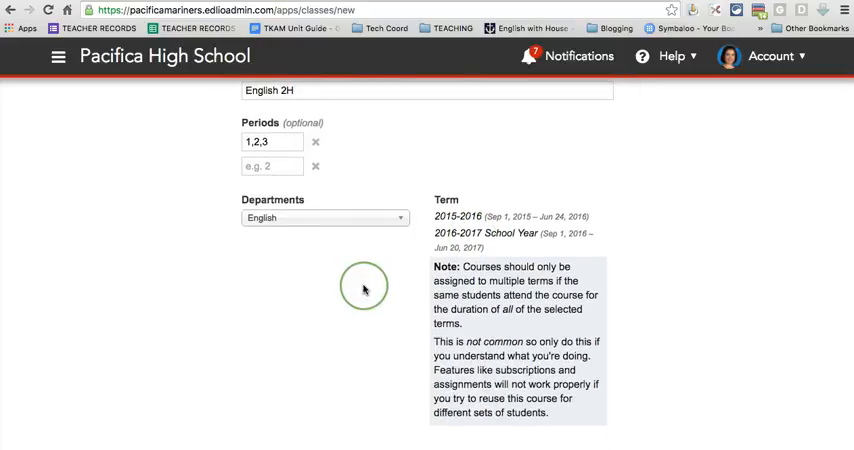
pyautogui.scroll(-3)
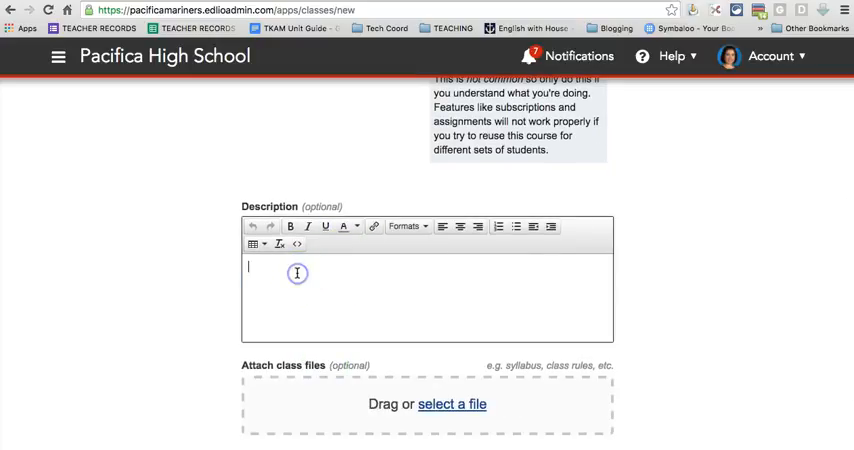
pyautogui.scroll(-3)
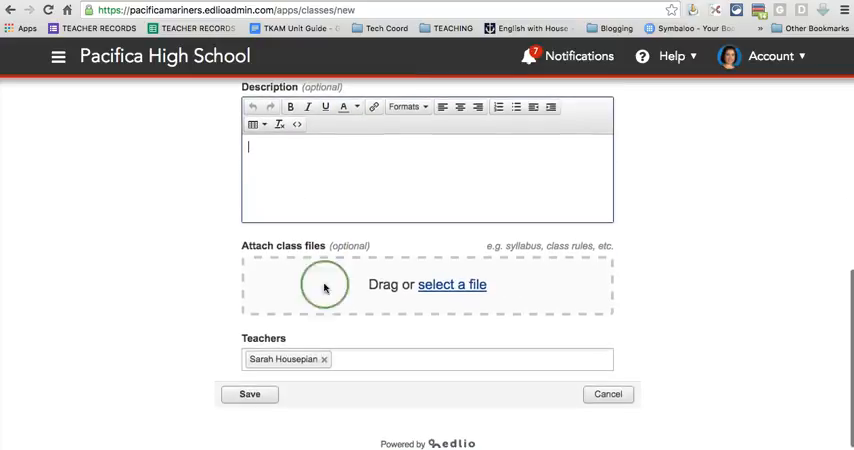
pyautogui.moveTo(418, 284)
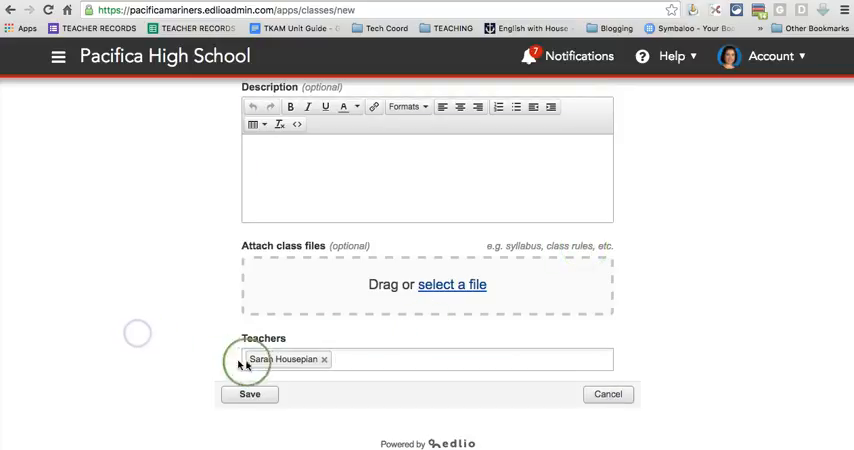
pyautogui.click(248, 392)
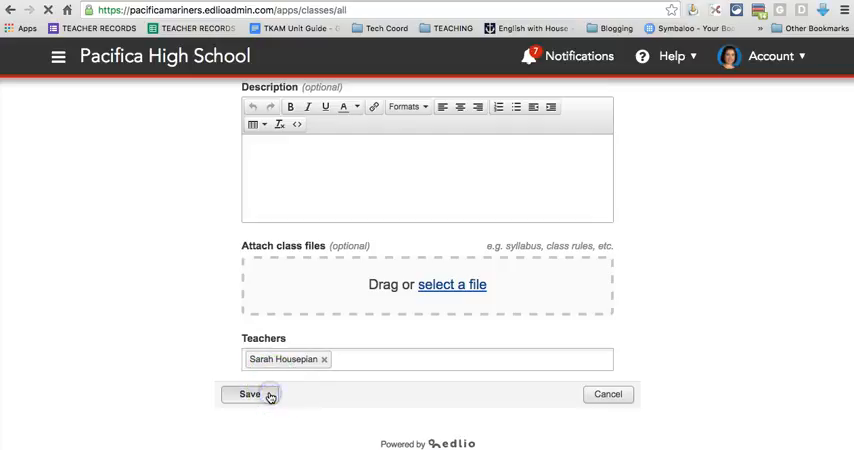
pyautogui.click(250, 392)
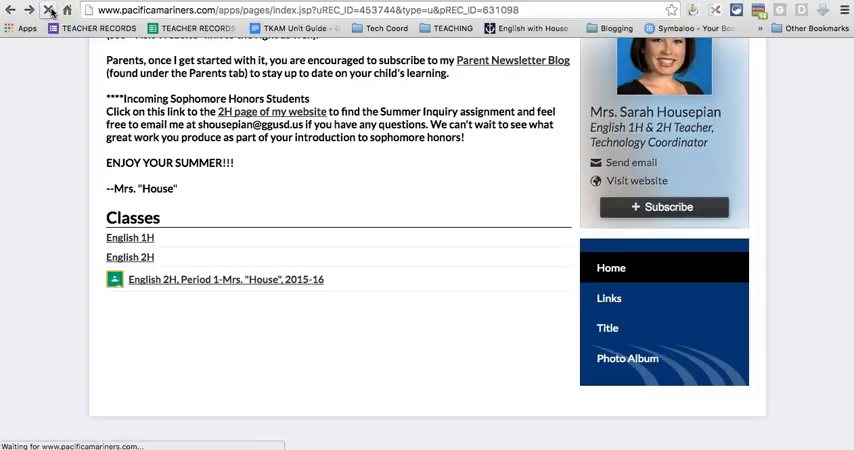
# Return to the My Classes list showing English 1H and English 2H.
pyautogui.click(130, 256)
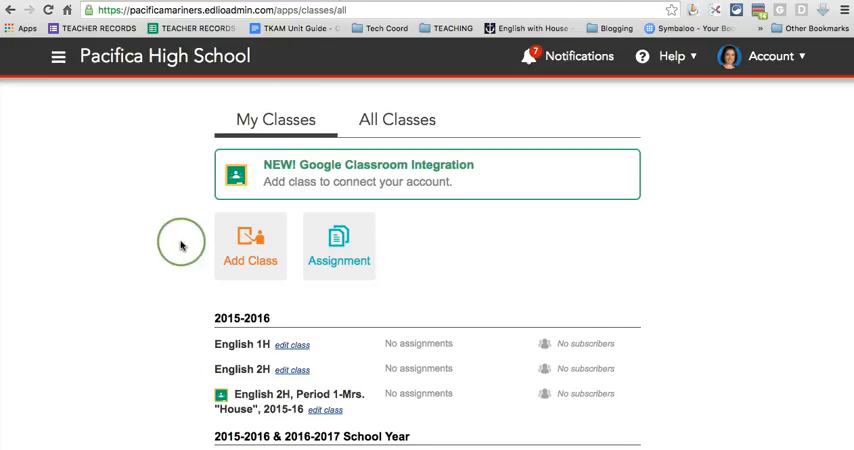
pyautogui.scroll(-3)
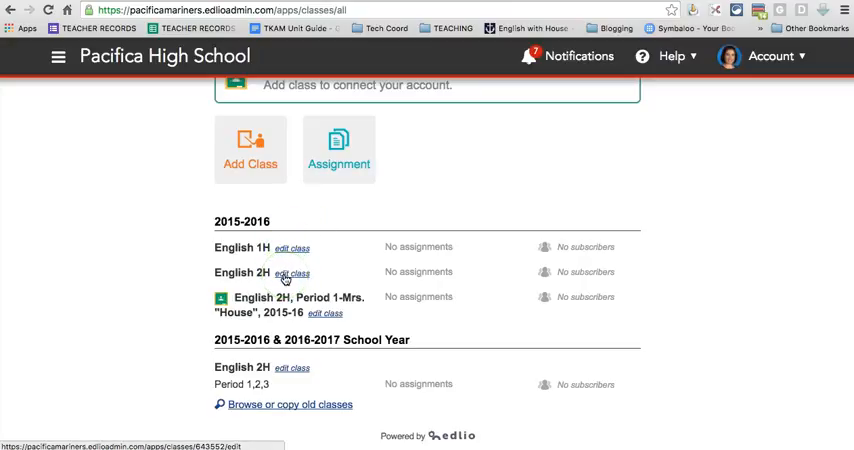
pyautogui.click(292, 272)
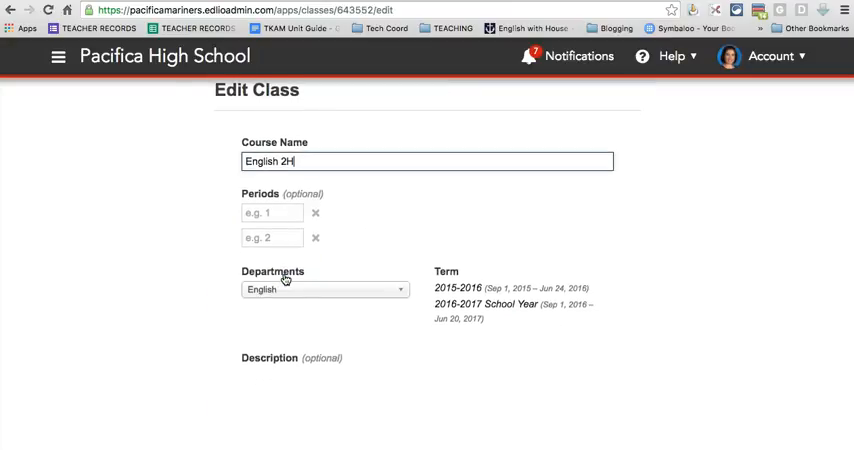
pyautogui.scroll(-3)
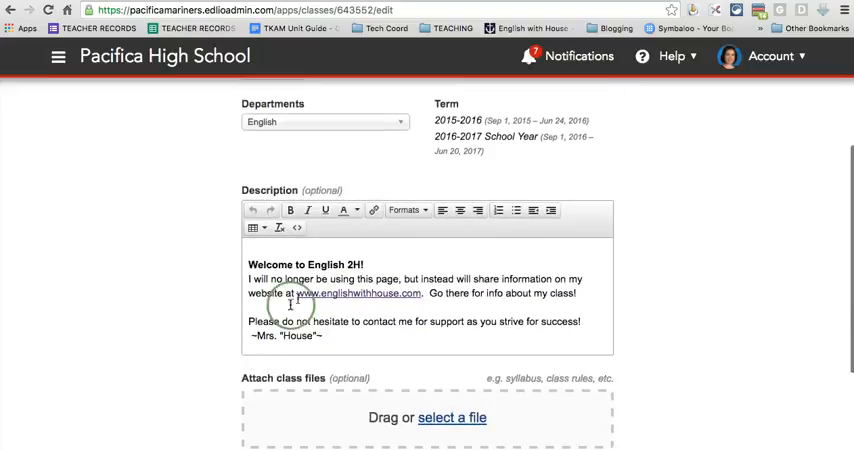
pyautogui.scroll(-3)
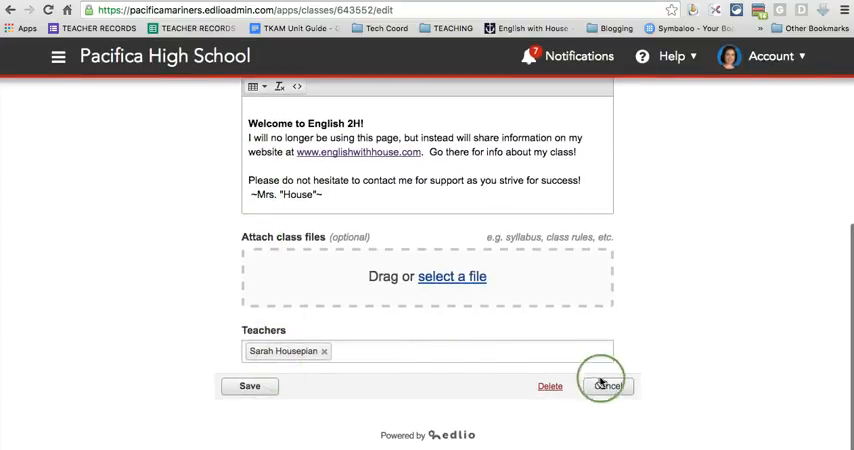
pyautogui.click(608, 386)
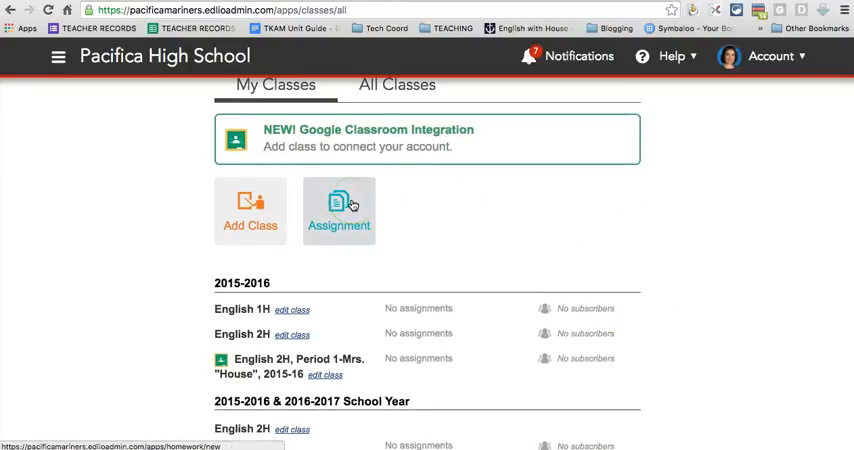
pyautogui.click(340, 204)
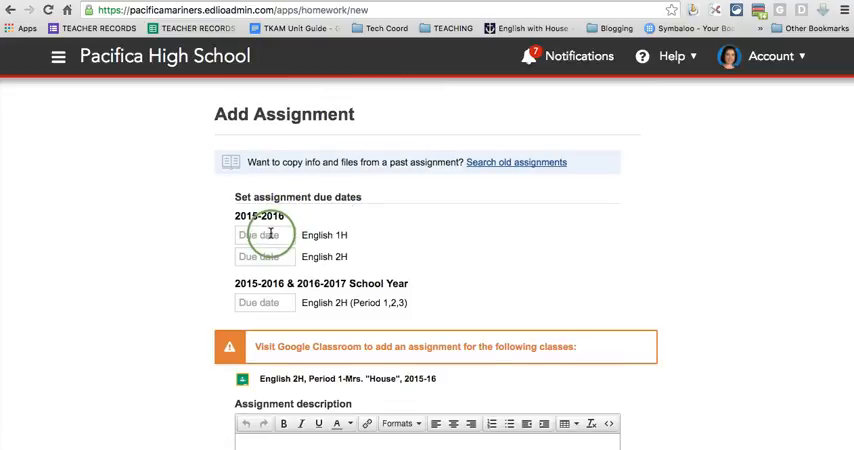
pyautogui.click(264, 234)
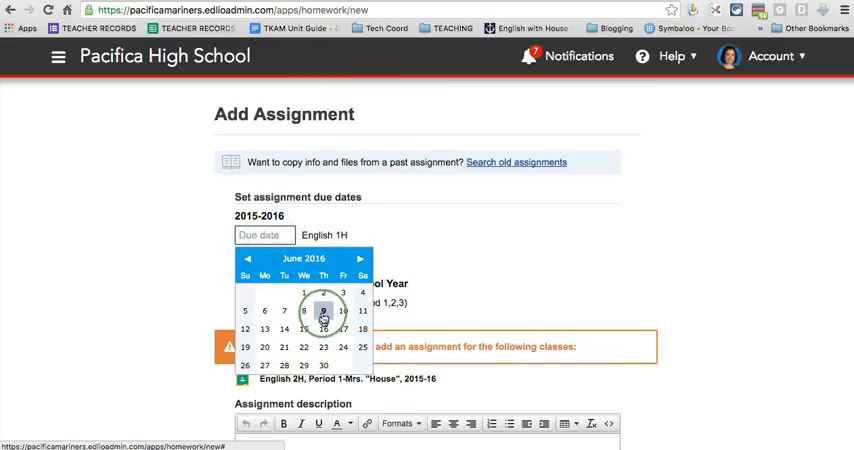
pyautogui.click(324, 312)
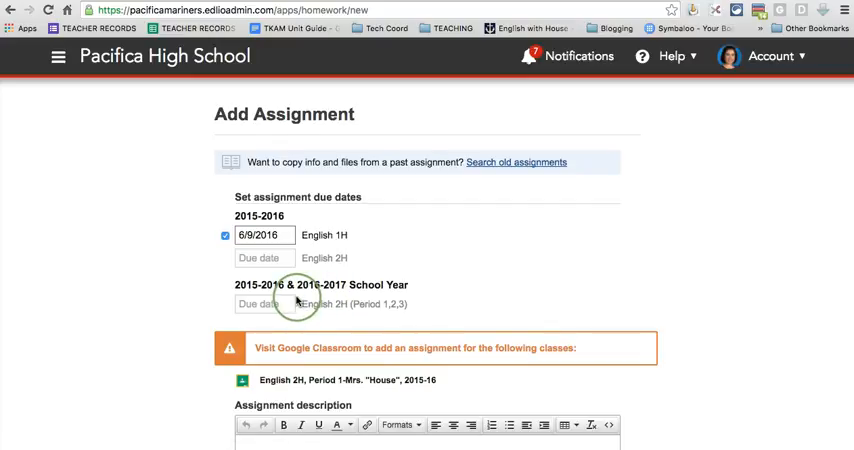
pyautogui.scroll(-3)
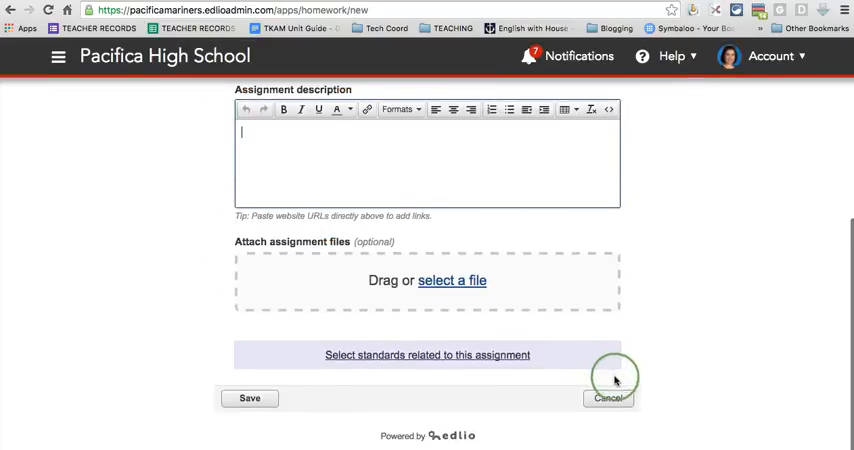
pyautogui.click(608, 398)
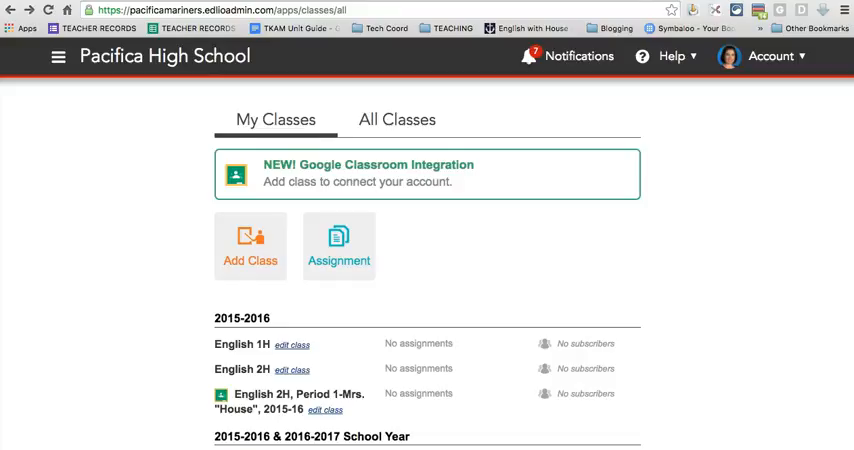
# Reach the Teacher's Lounge articles via Help Center's 'I'm a Teacher' option and browse the topic list.
pyautogui.click(672, 56)
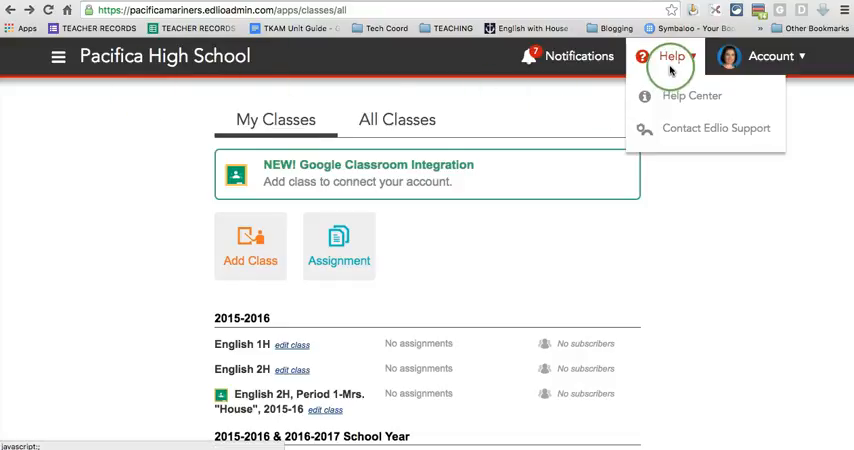
pyautogui.click(692, 96)
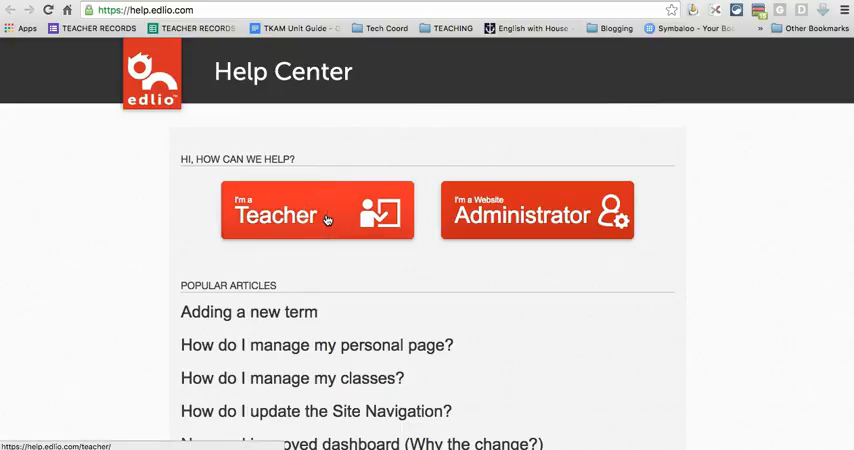
pyautogui.click(316, 210)
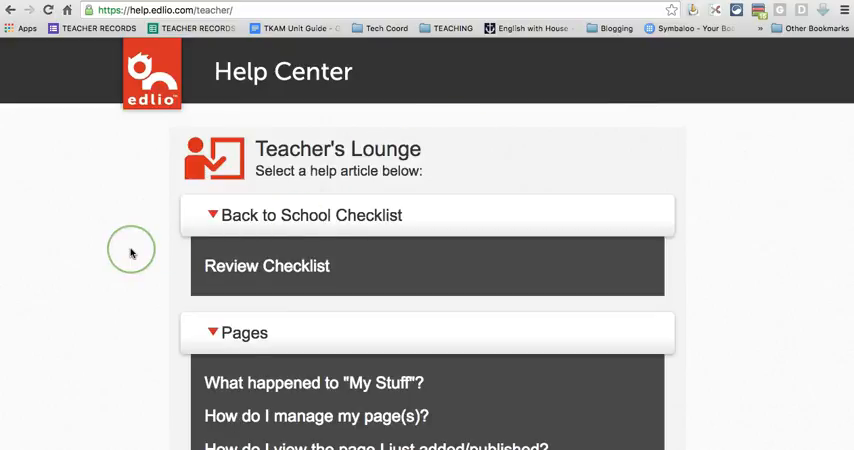
pyautogui.scroll(-3)
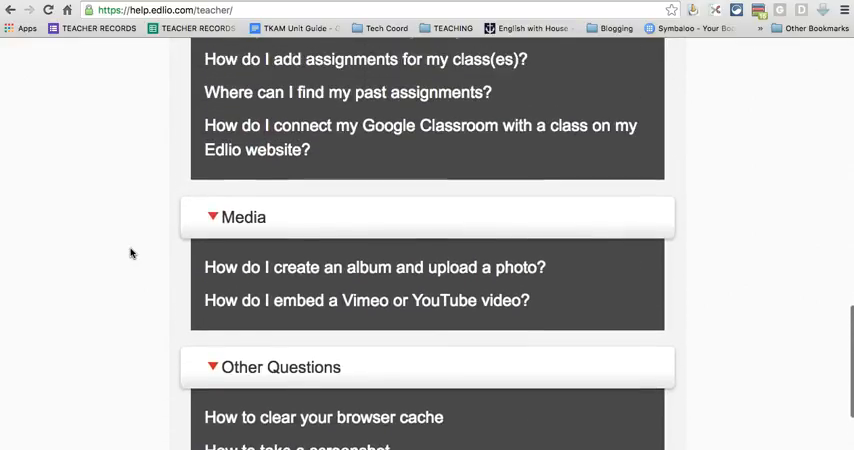
pyautogui.scroll(-3)
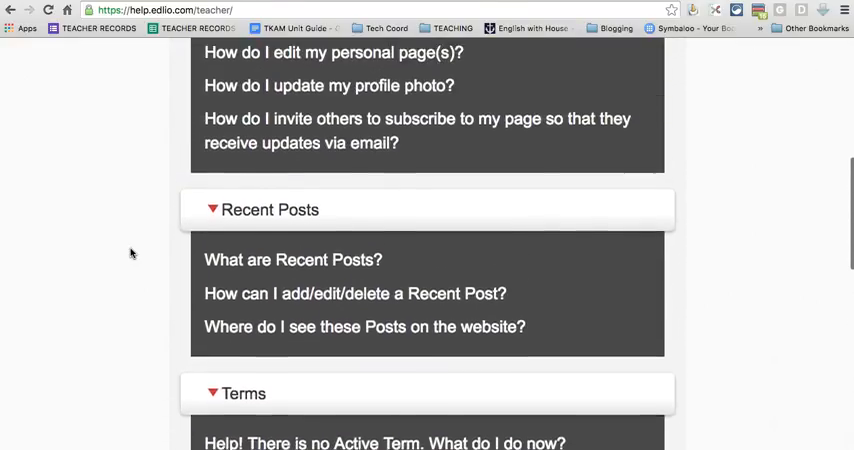
pyautogui.scroll(3)
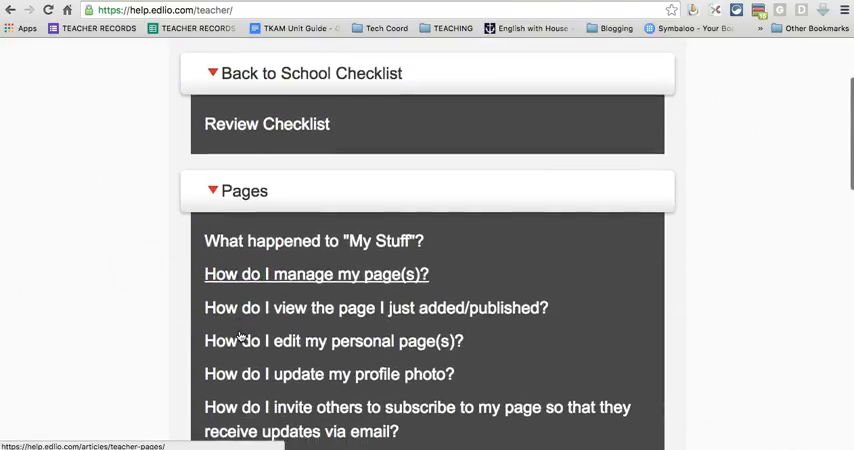
pyautogui.scroll(-3)
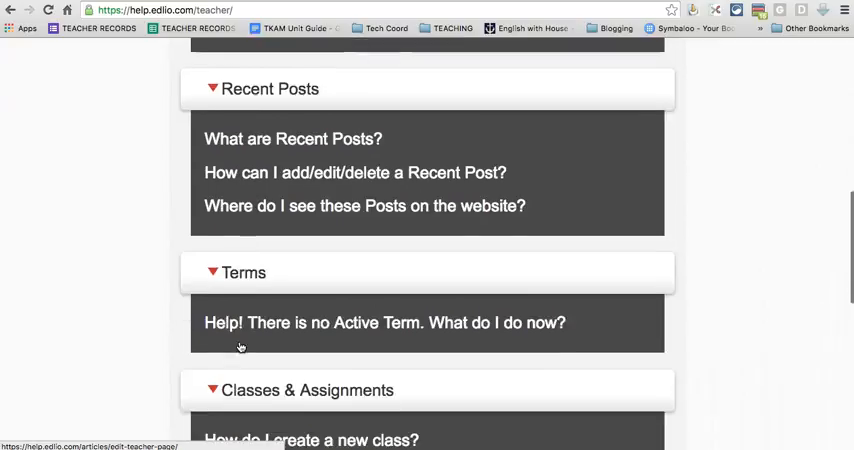
pyautogui.scroll(-3)
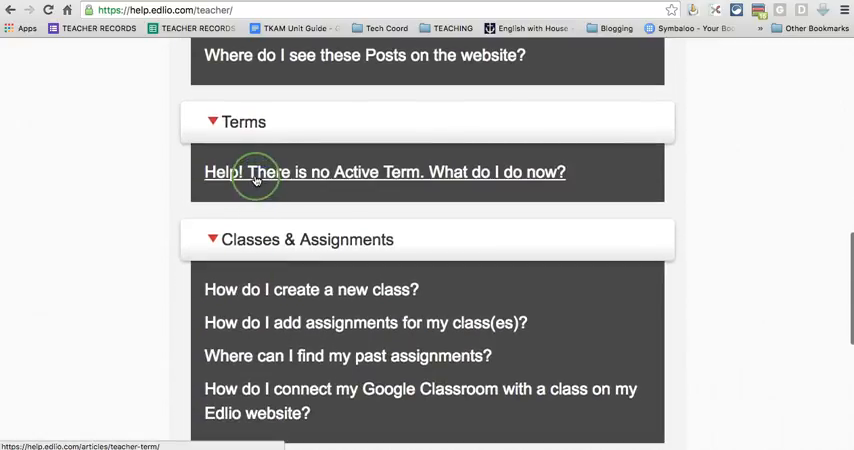